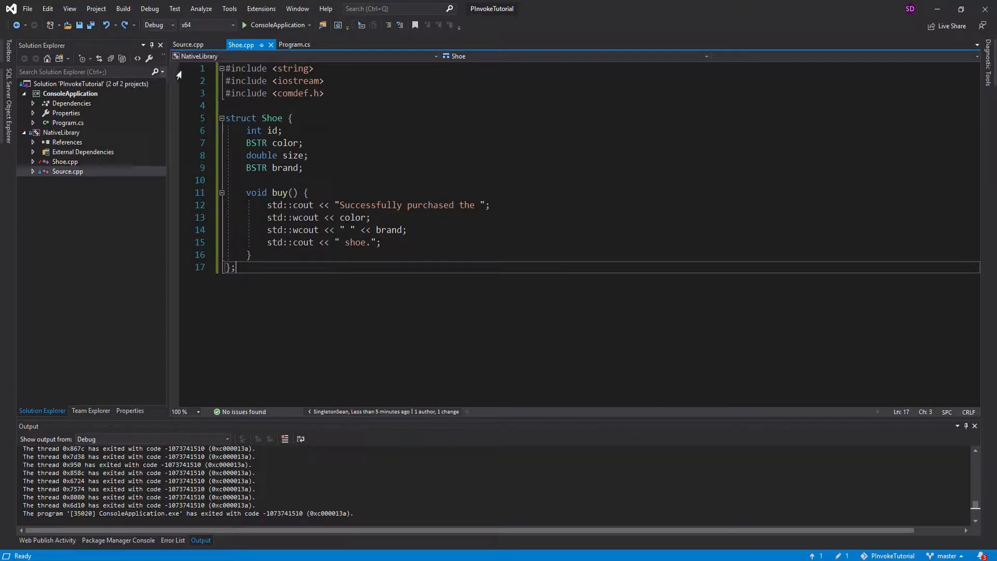
Review the C++ Shoe struct, Source.cpp exports and Program.cs before adding the C# struct
click(188, 45)
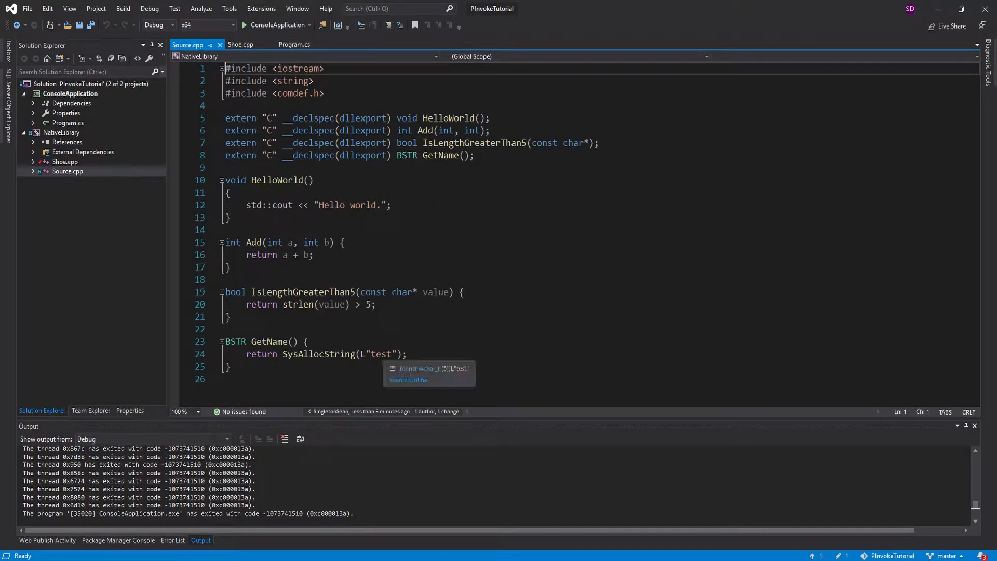
click(241, 44)
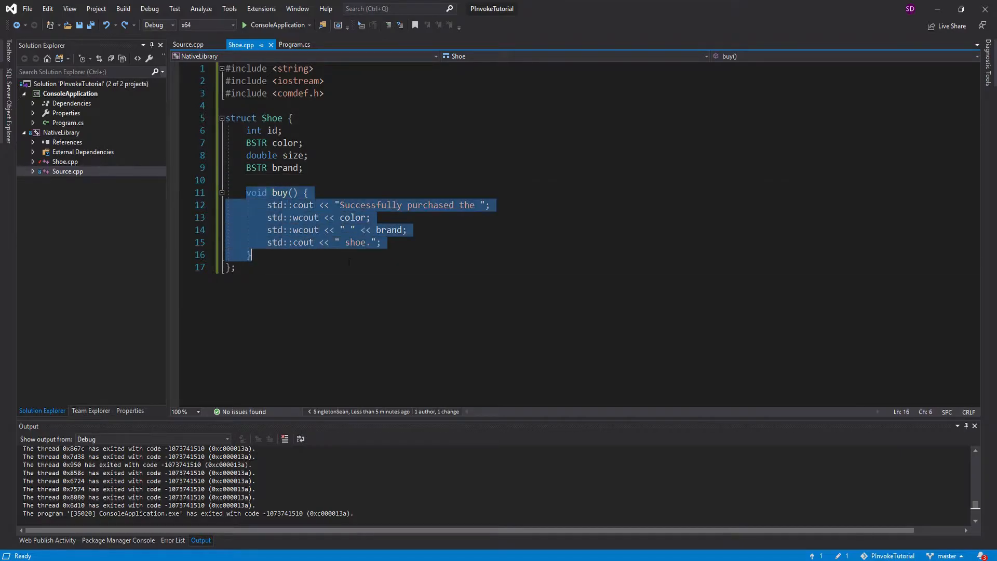
click(251, 255)
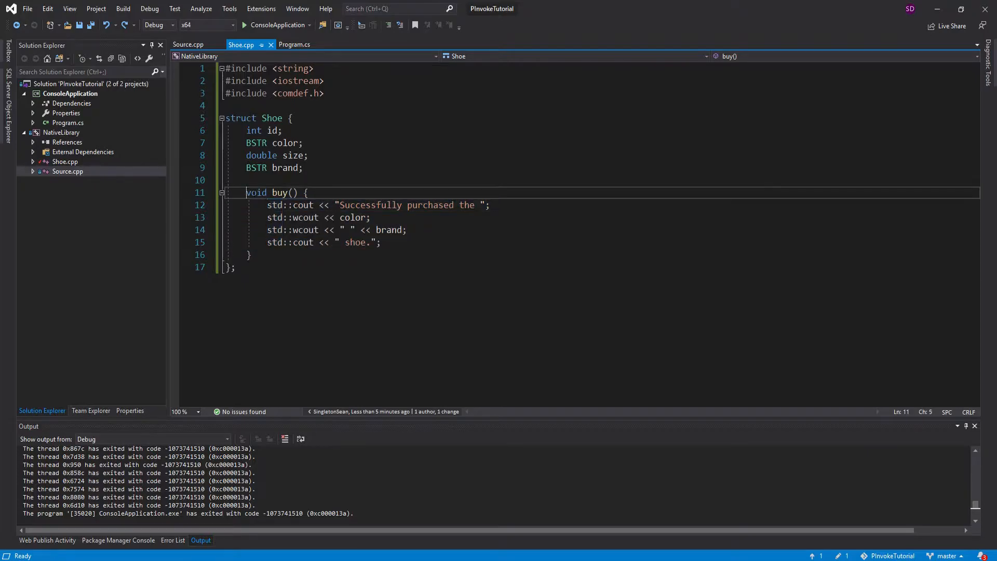
click(294, 44)
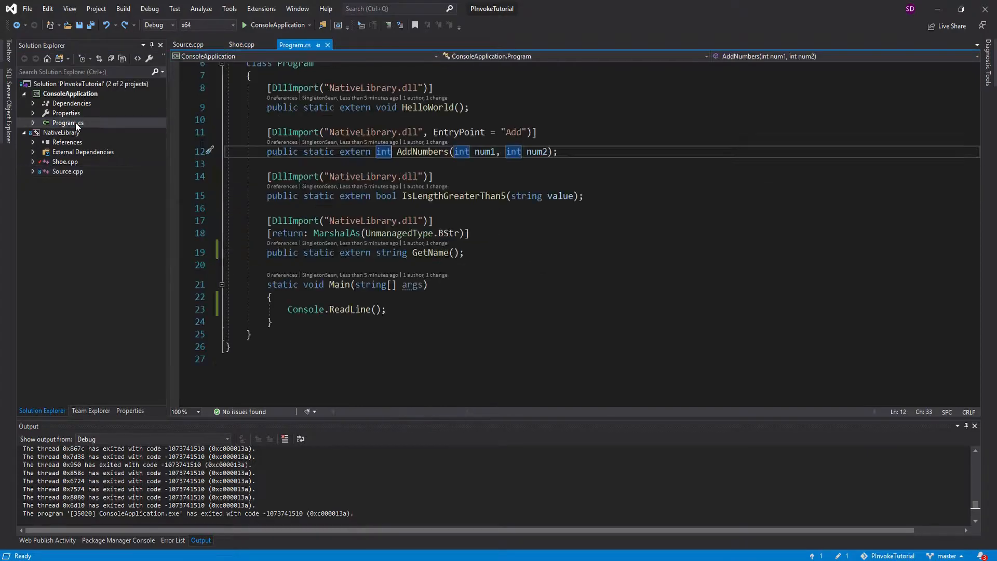
click(242, 45)
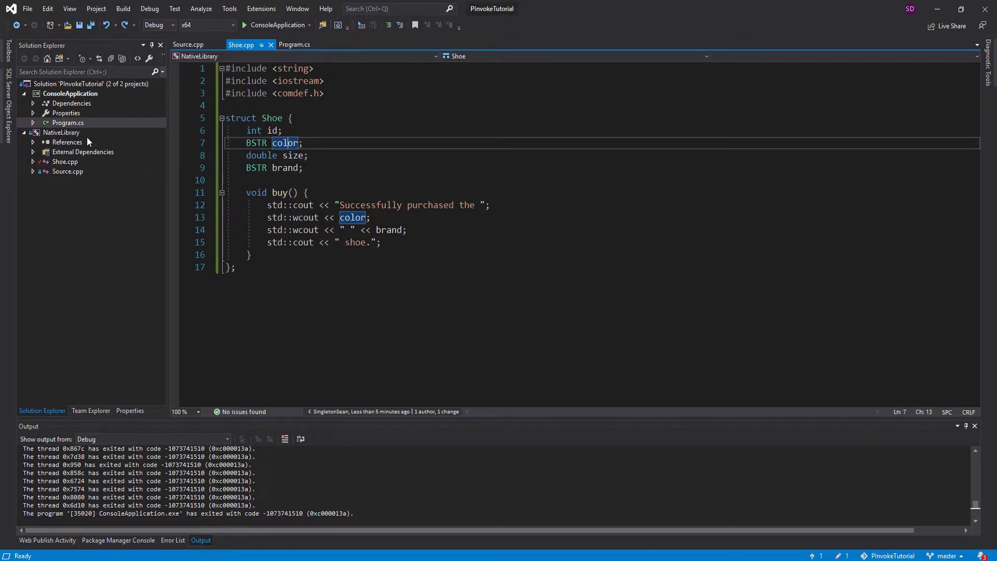
Add Shoe.cs to ConsoleApplication declaring public struct Shoe with [StructLayout(LayoutKind.Sequential)] and save
right_click(70, 93)
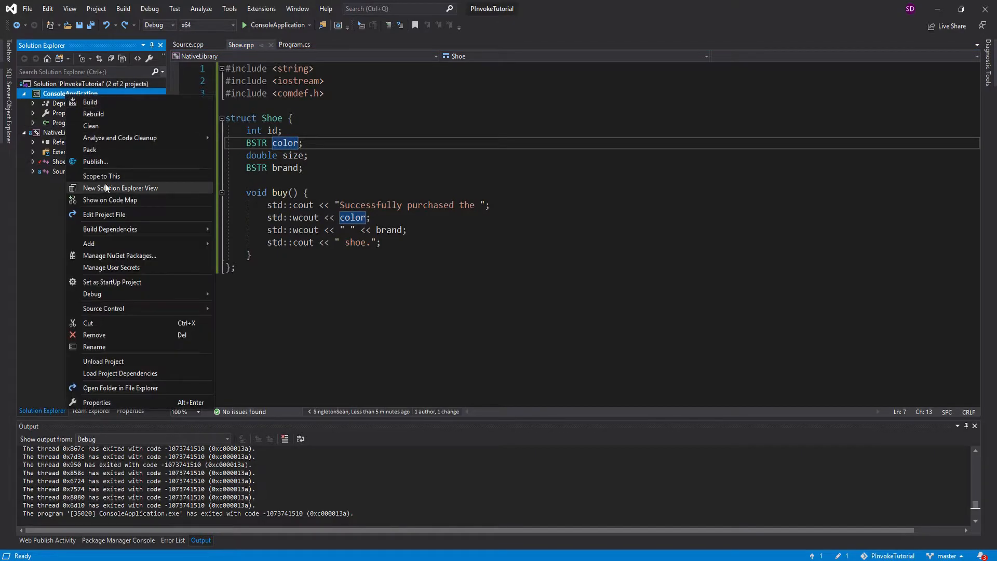
click(89, 243)
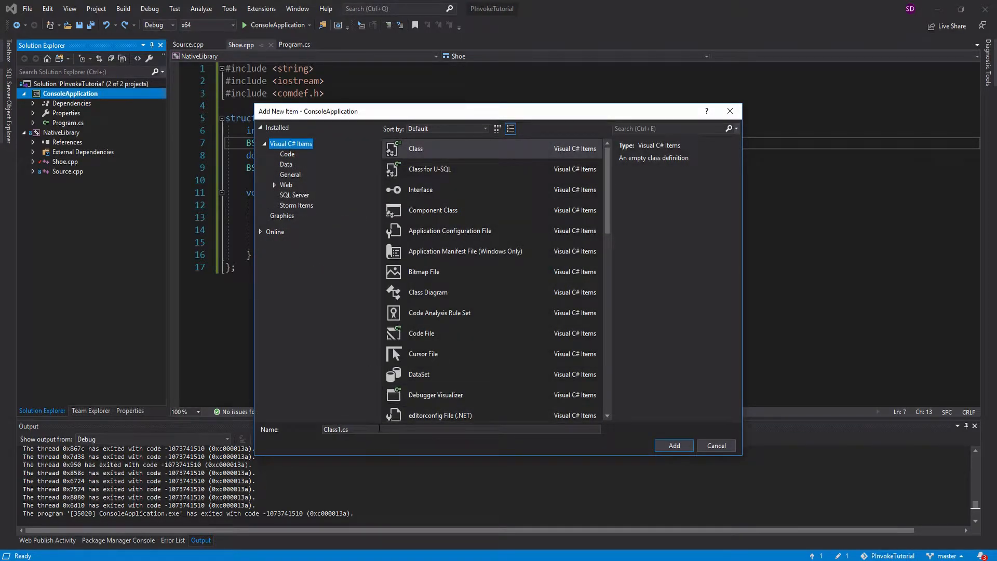
click(715, 446)
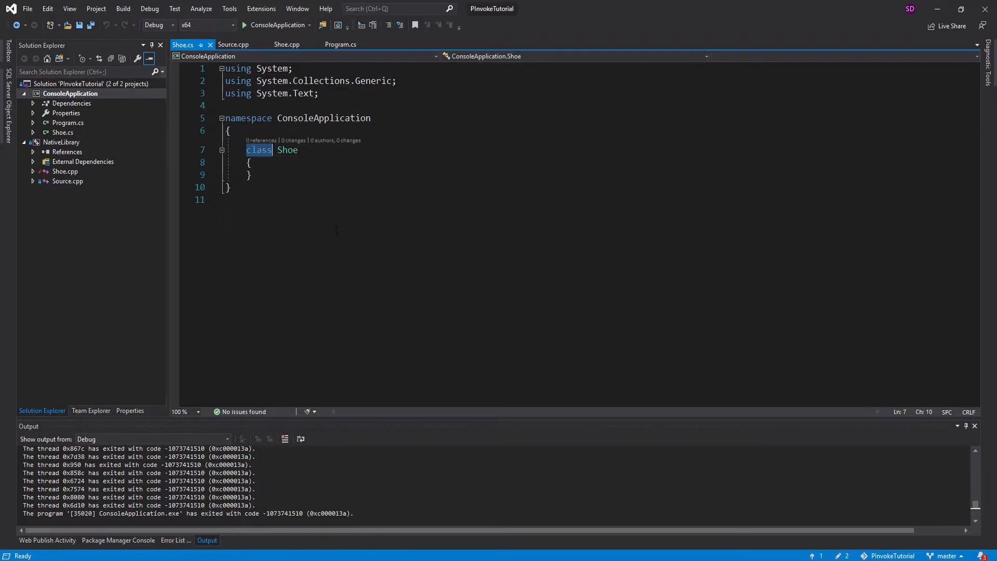
text(p)
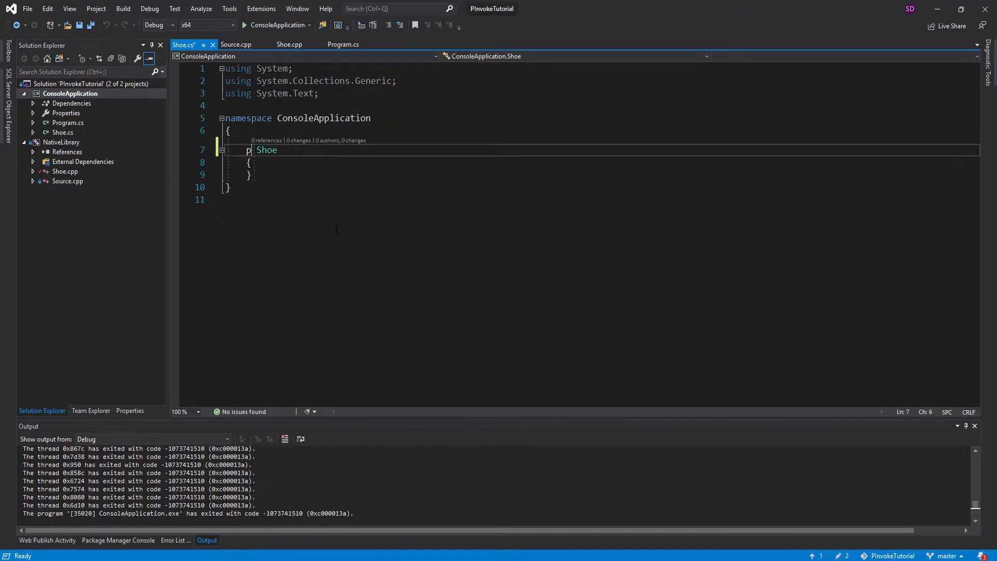
text(ublix struct)
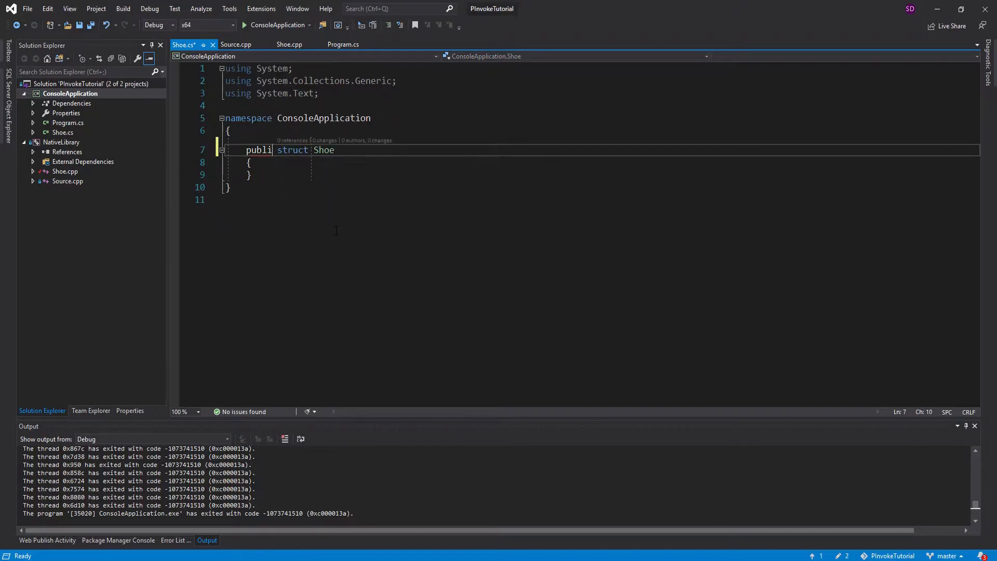
key(Enter)
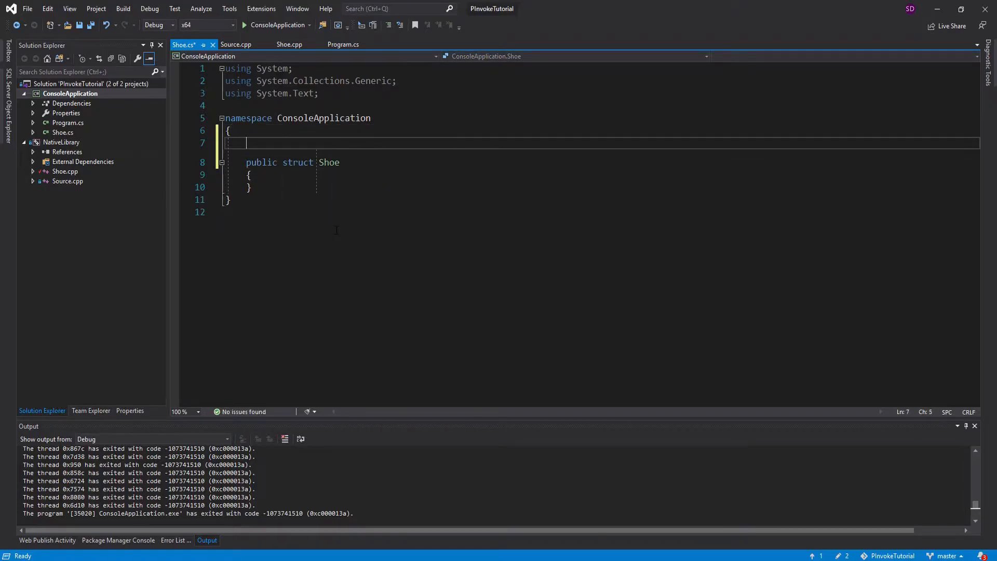
text([StructLayout)
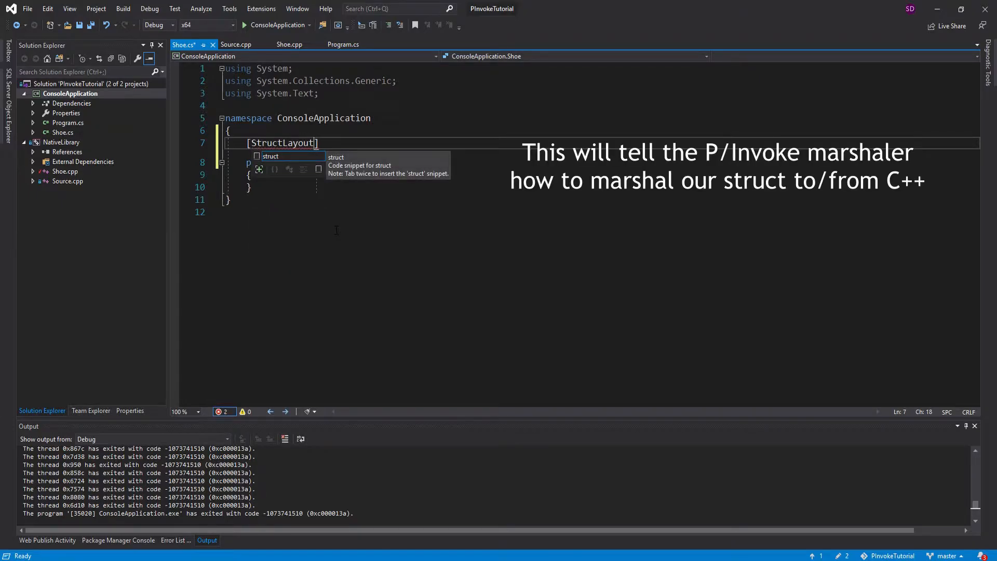
text(())
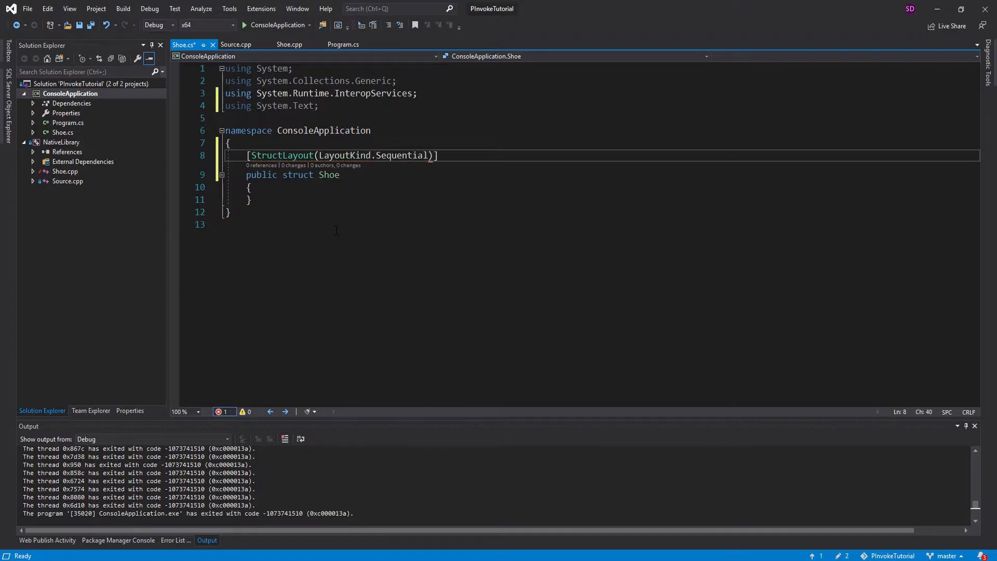
key(ctrl+s)
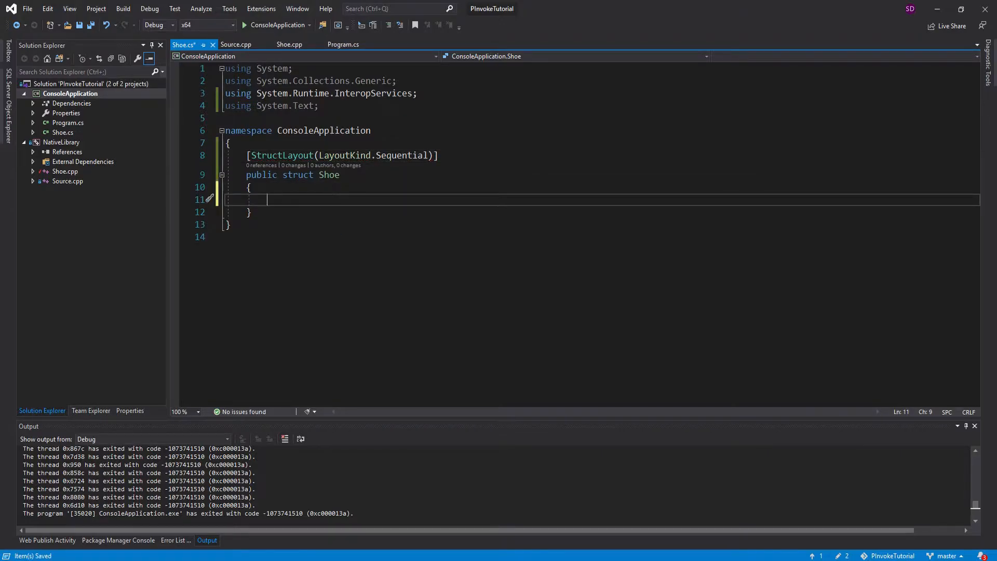
Copy the id, color, size and brand fields from the C++ struct into Shoe.cs as public fields
click(235, 44)
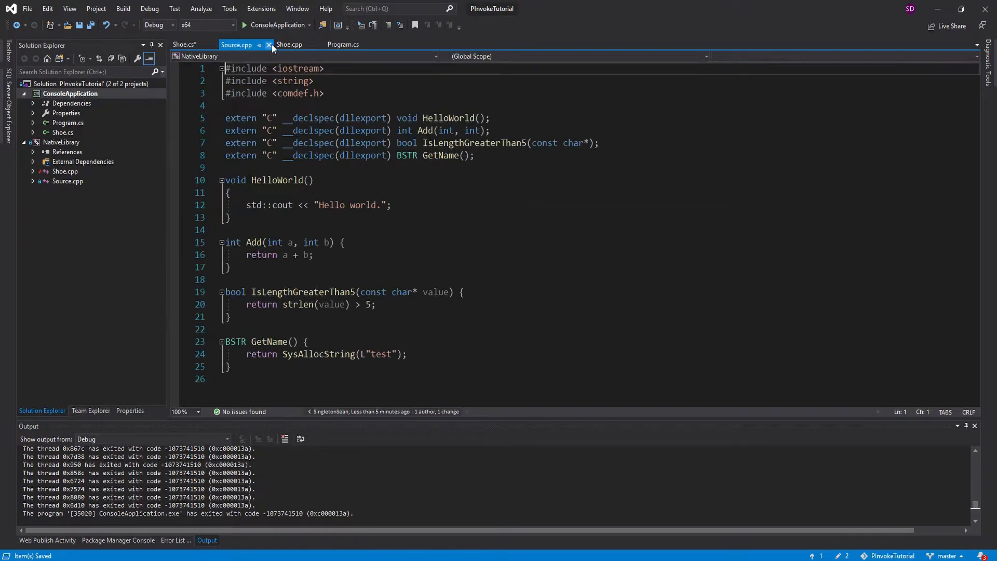
click(269, 45)
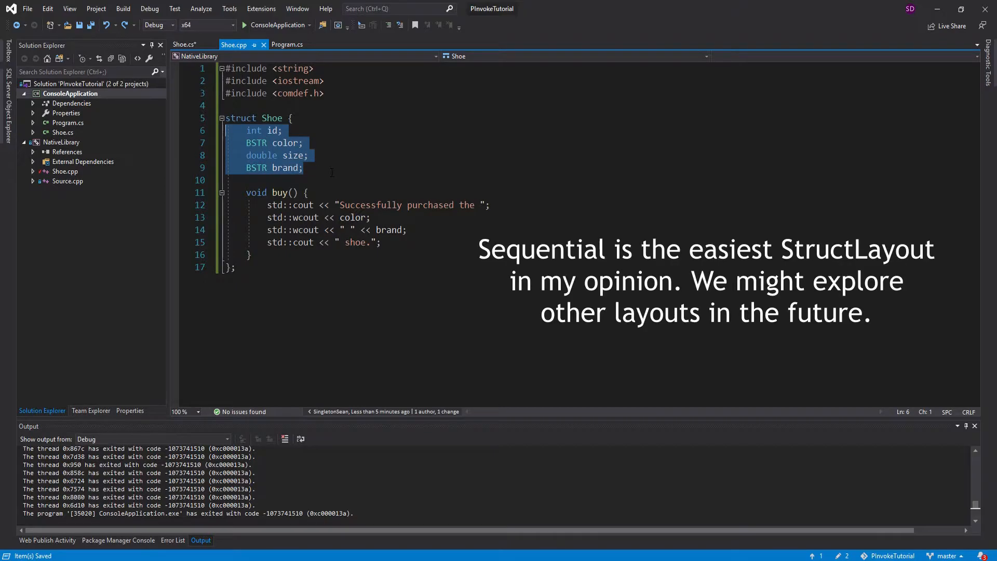
click(184, 44)
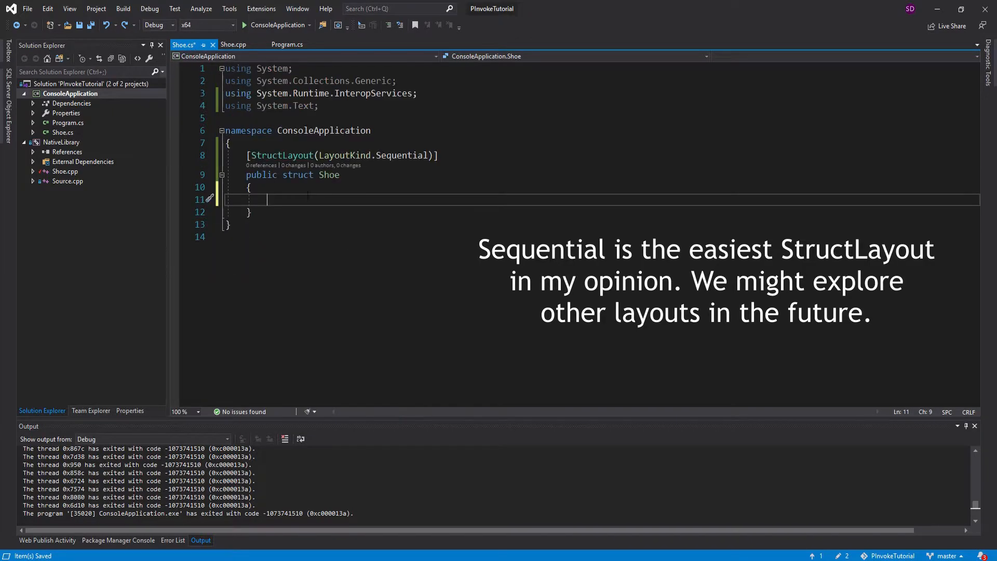
text(int id;)
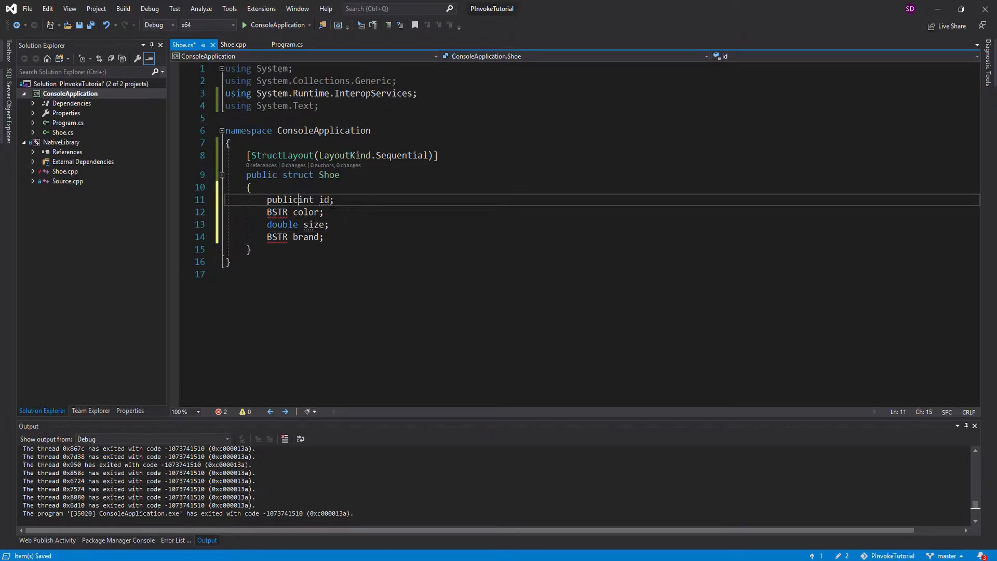
double_click(278, 200)
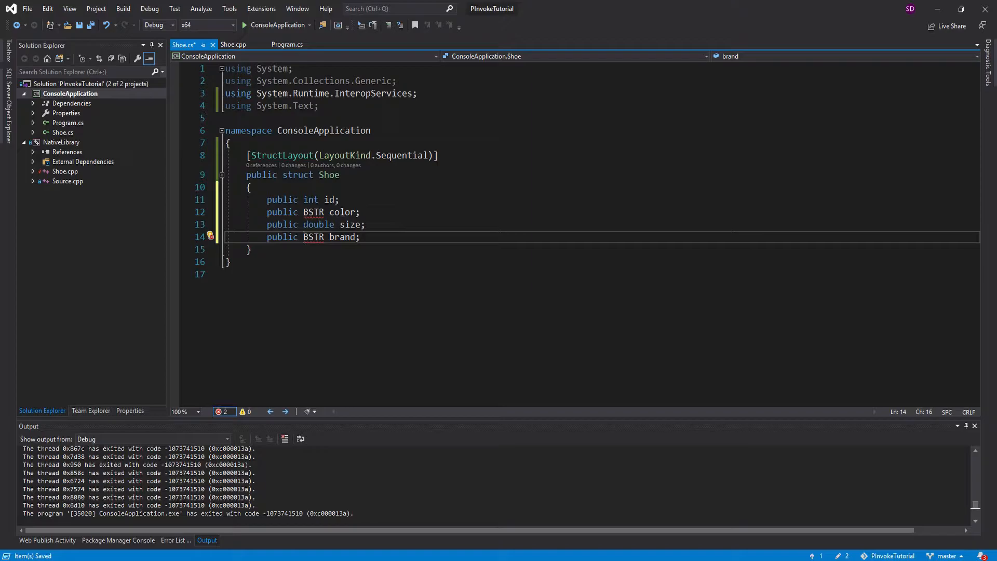
mouse_move(314, 225)
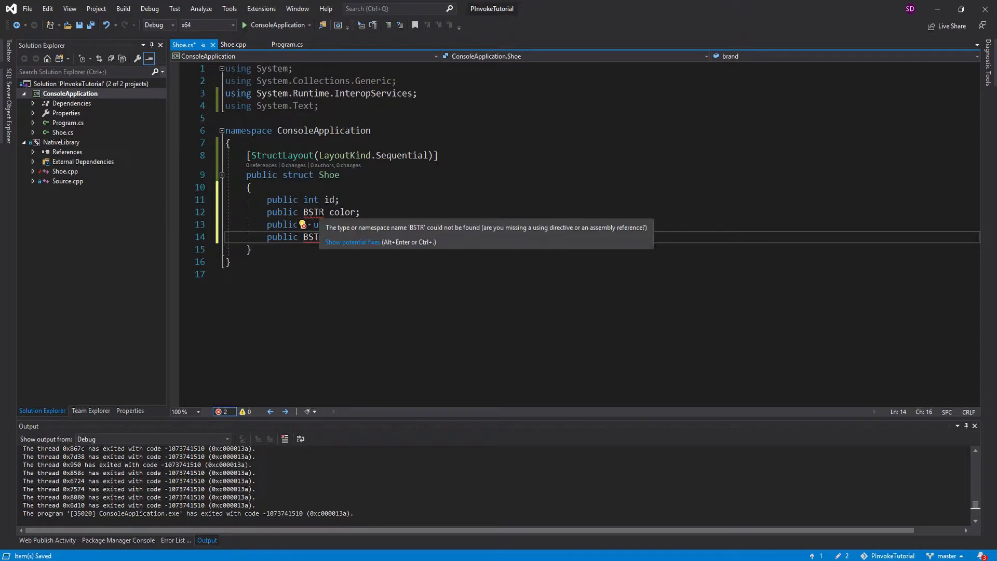
Change color and brand to string with [MarshalAs(UnmanagedType.BStr)] and space out the fields
text(string brand;)
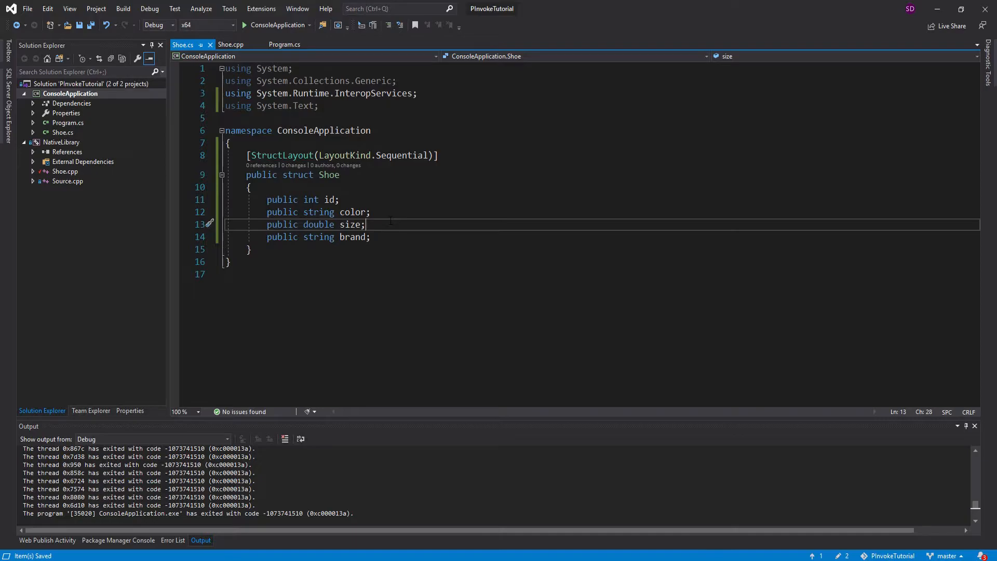
text([M])
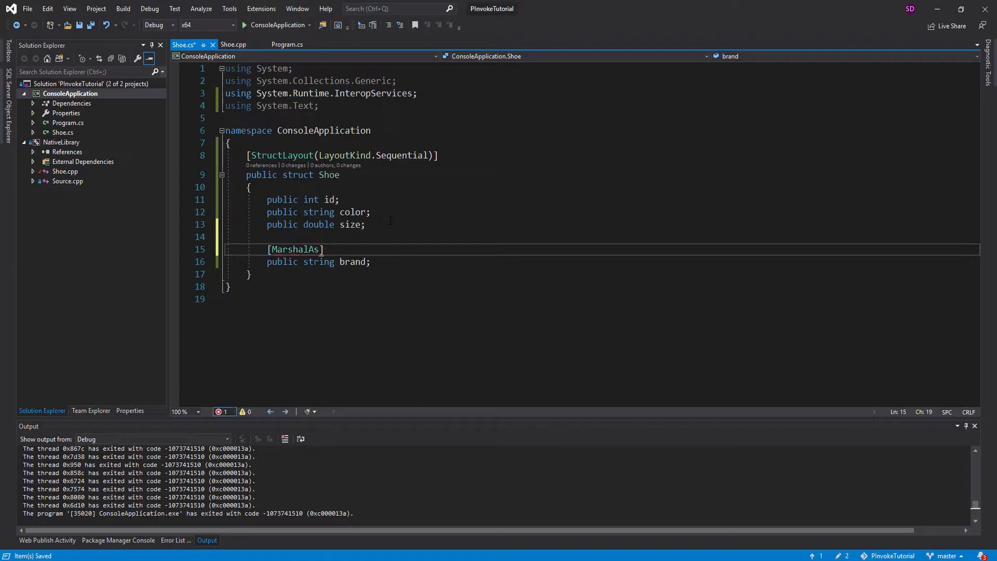
text((UnmanagedType)
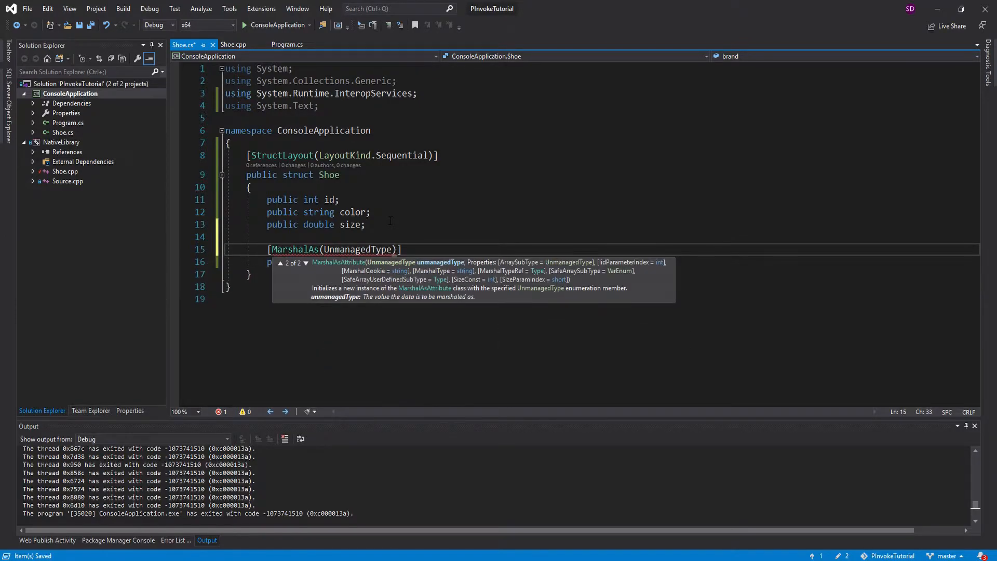
text(.BStr)
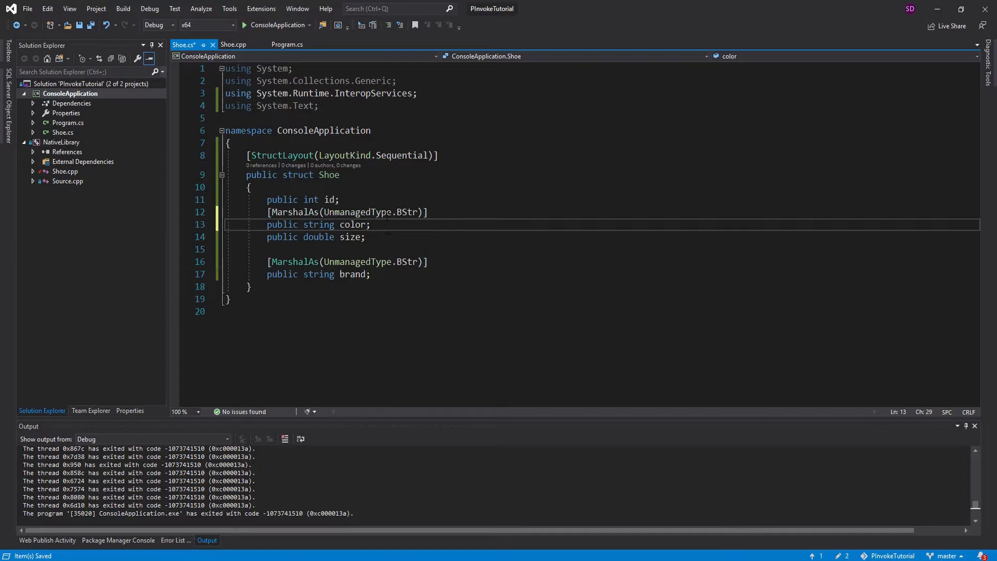
key(enter)
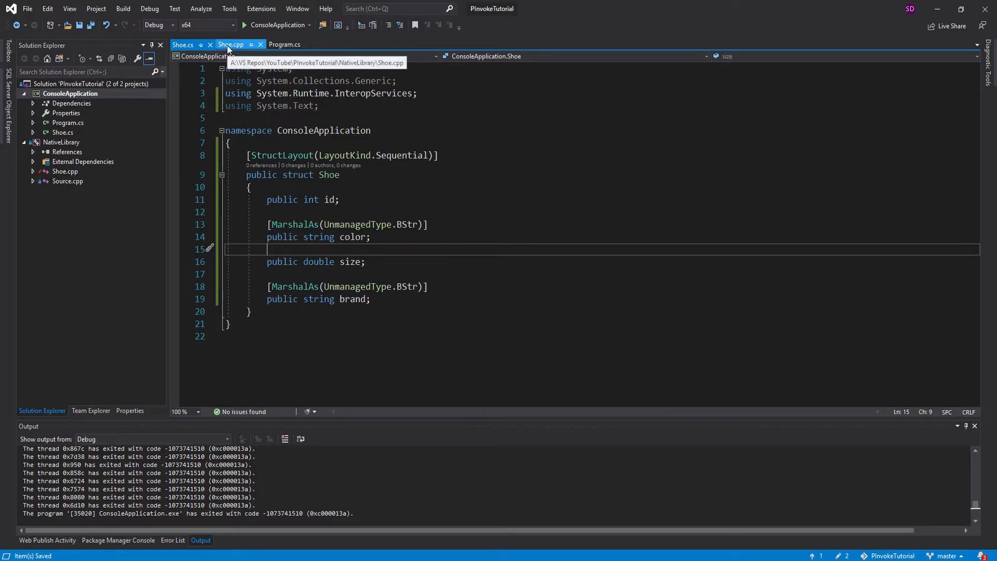
Below the struct in Shoe.cpp, begin an extern "C" __declspec(dllexport) declaration
click(231, 45)
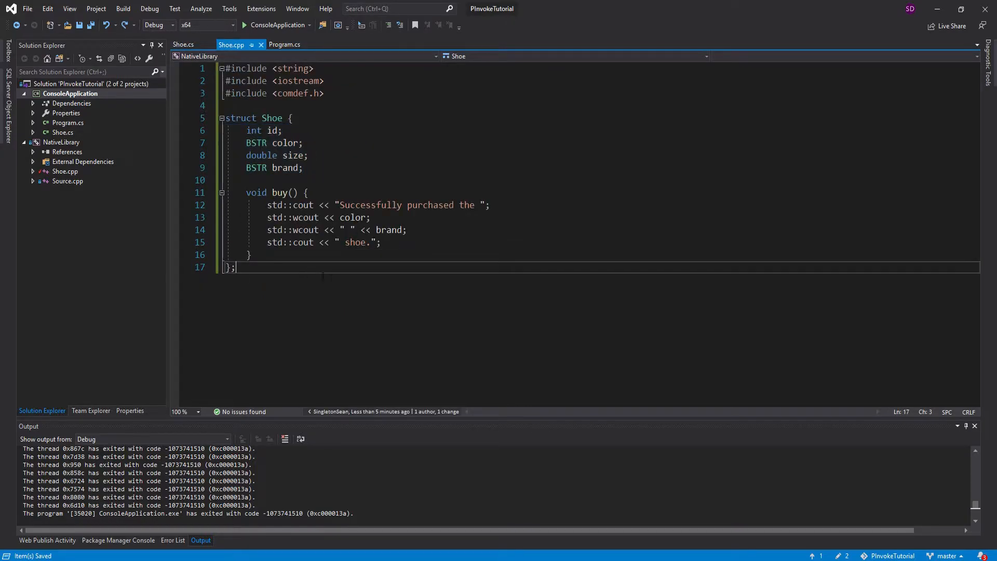
key(enter)
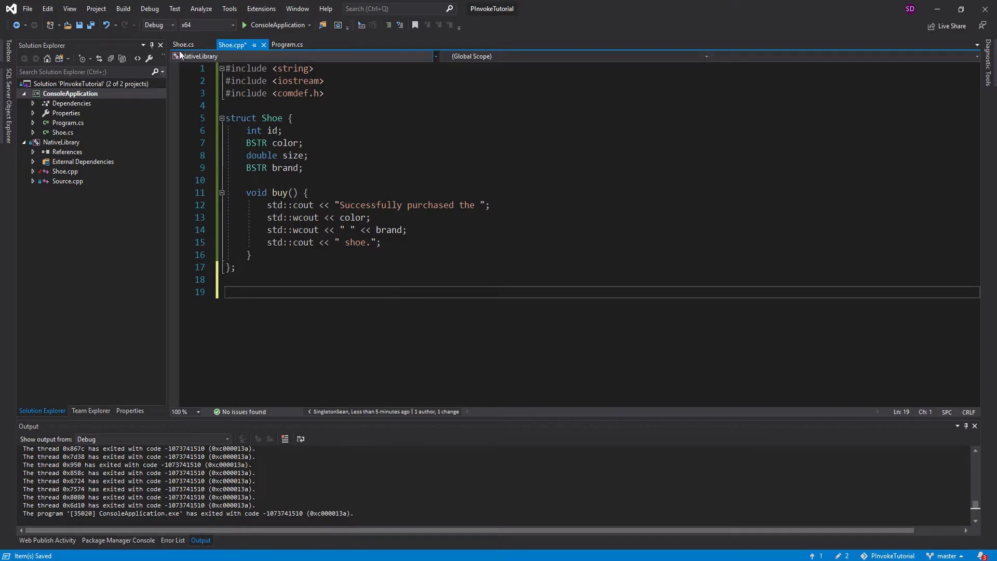
click(182, 45)
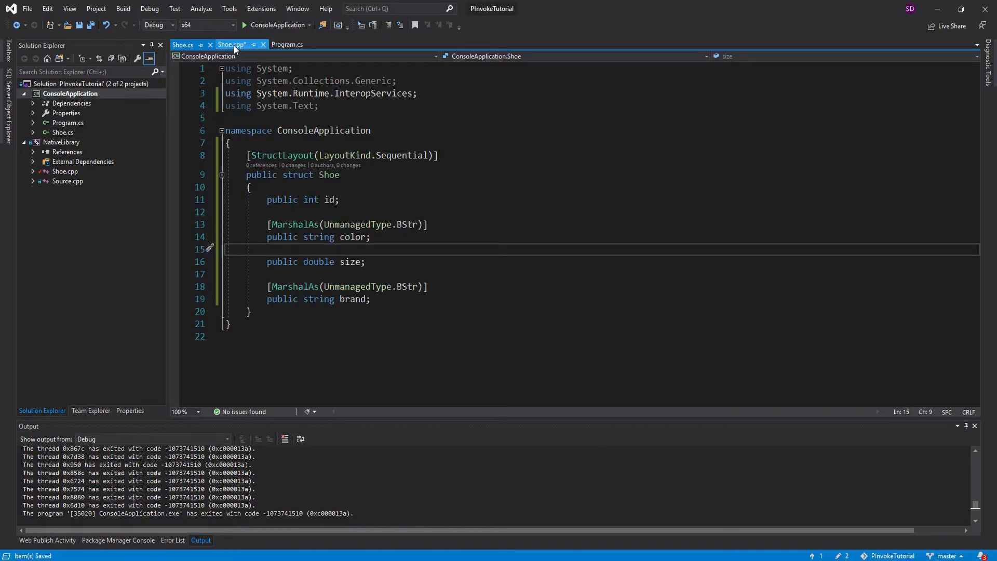
click(229, 45)
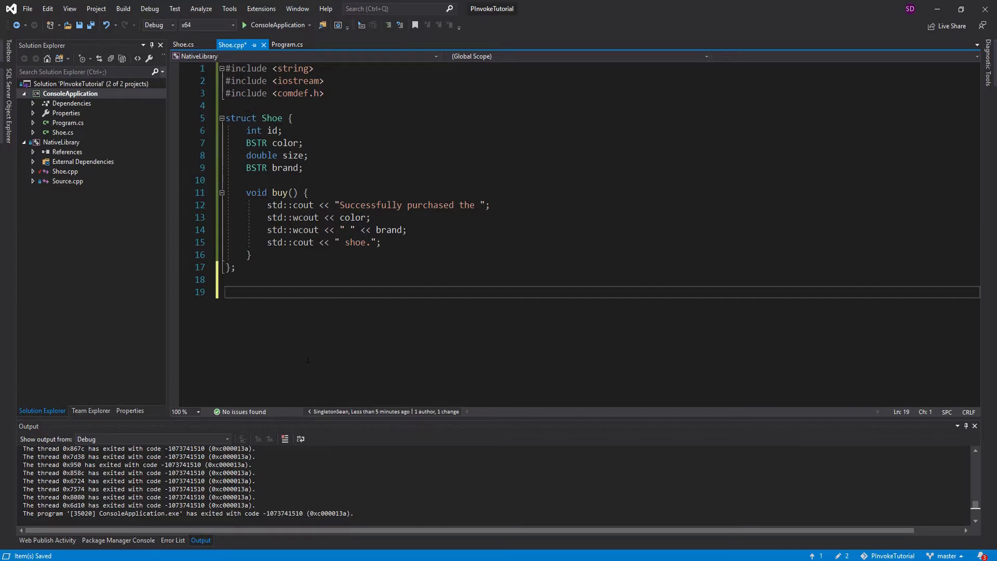
text(extern)
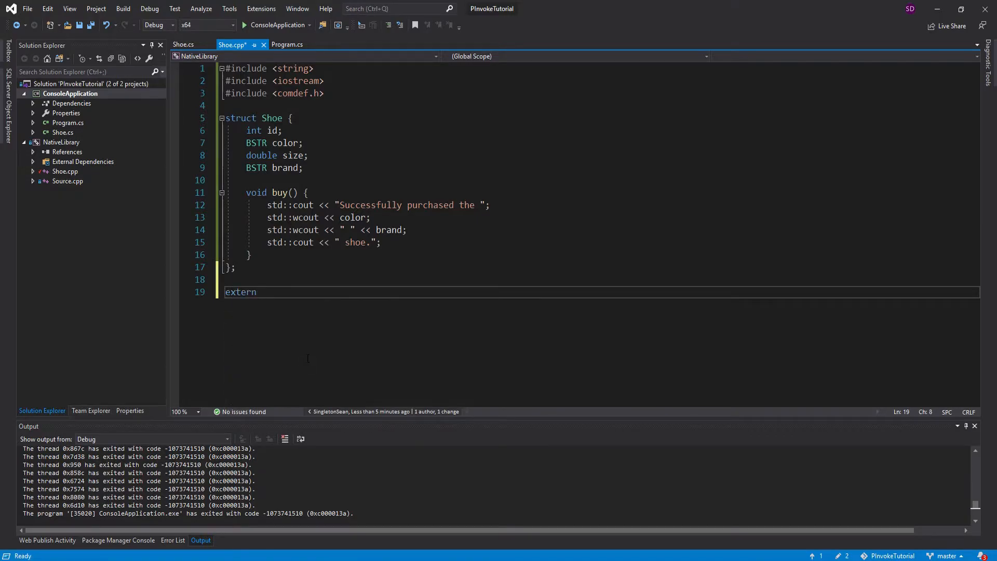
text("C")
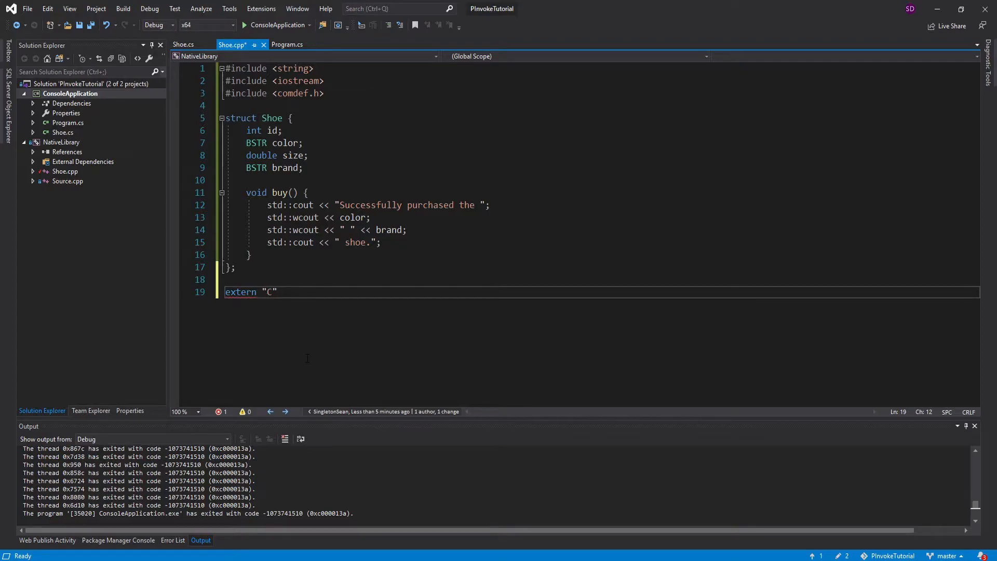
text(__declspec()
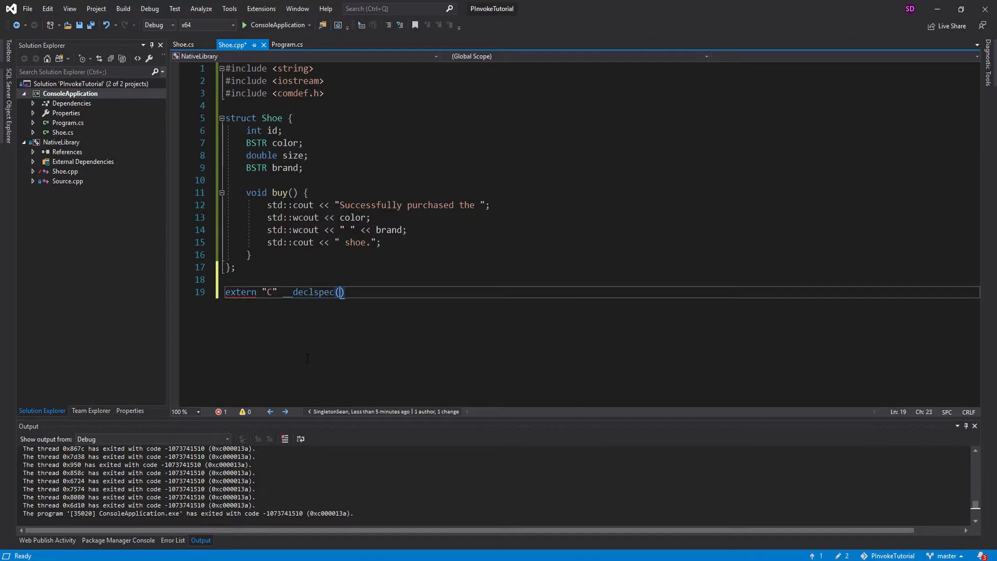
text(dllexport)
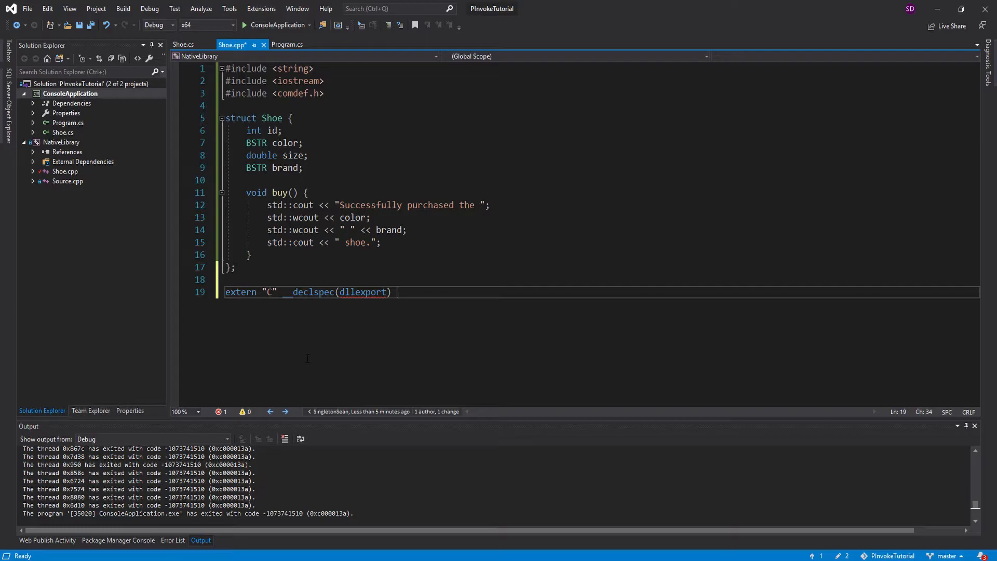
Complete void BuyShoe(Shoe shoe) { shoe.buy(); } and save Shoe.cpp
text(void)
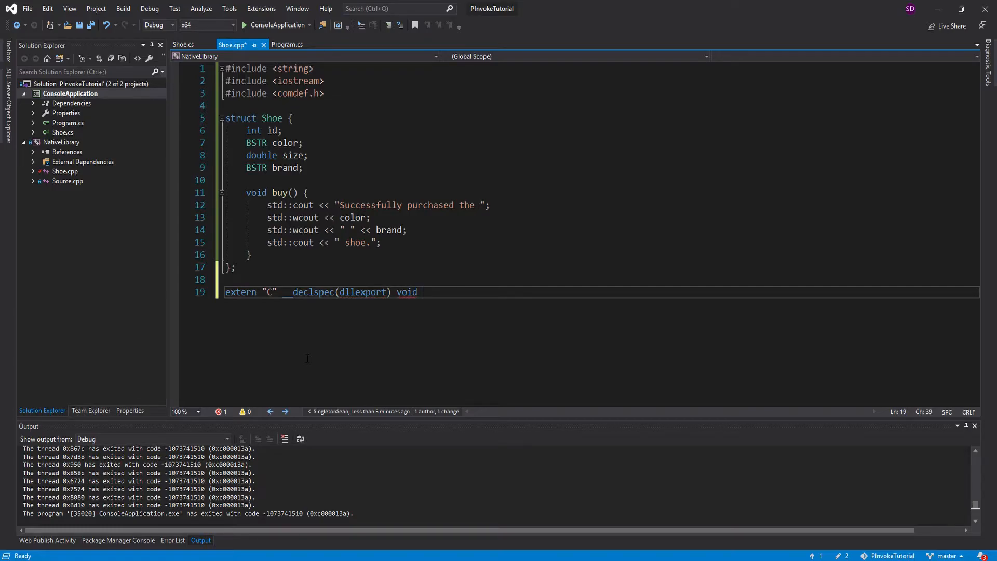
text(BuyShoe())
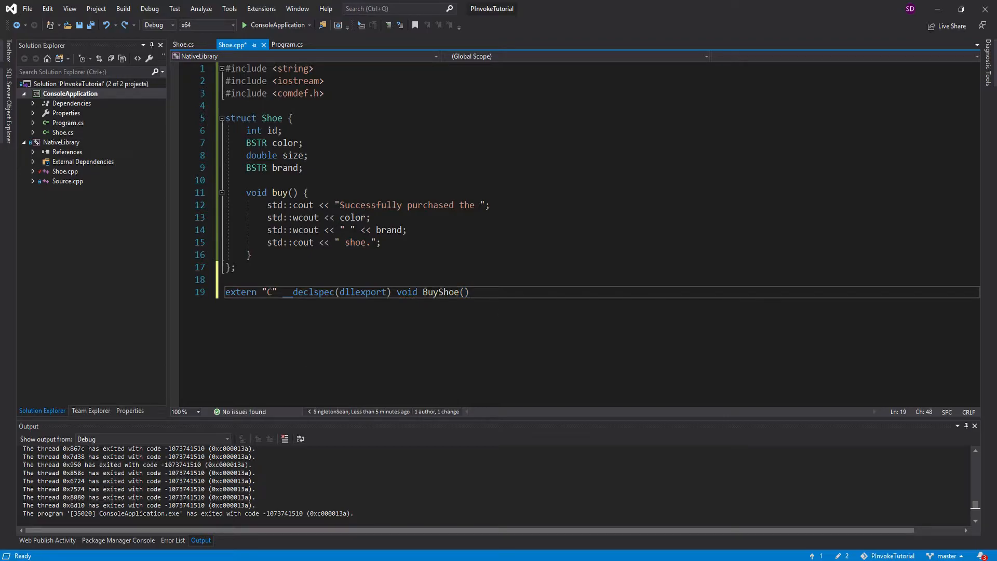
text(Shoe)
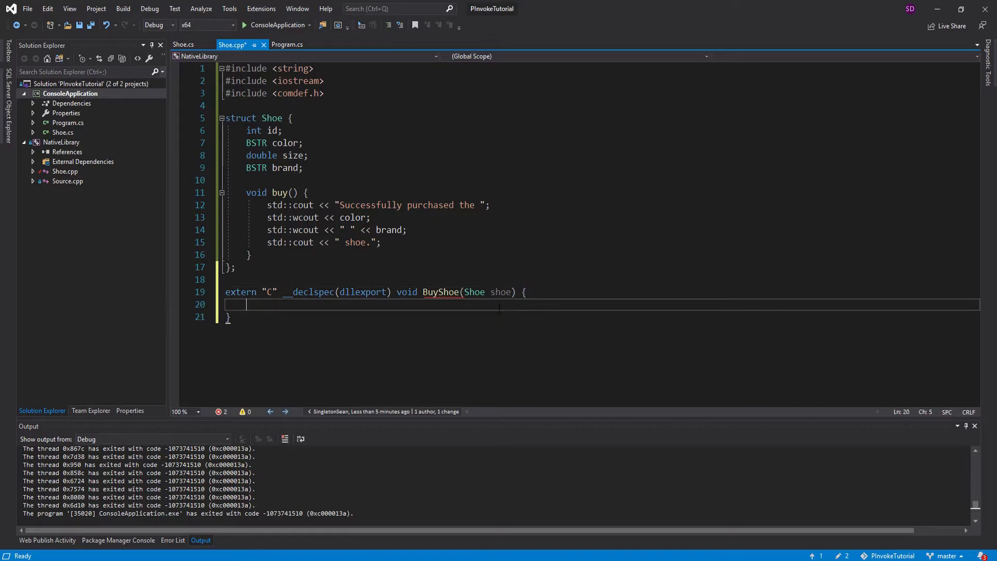
text(shoe)
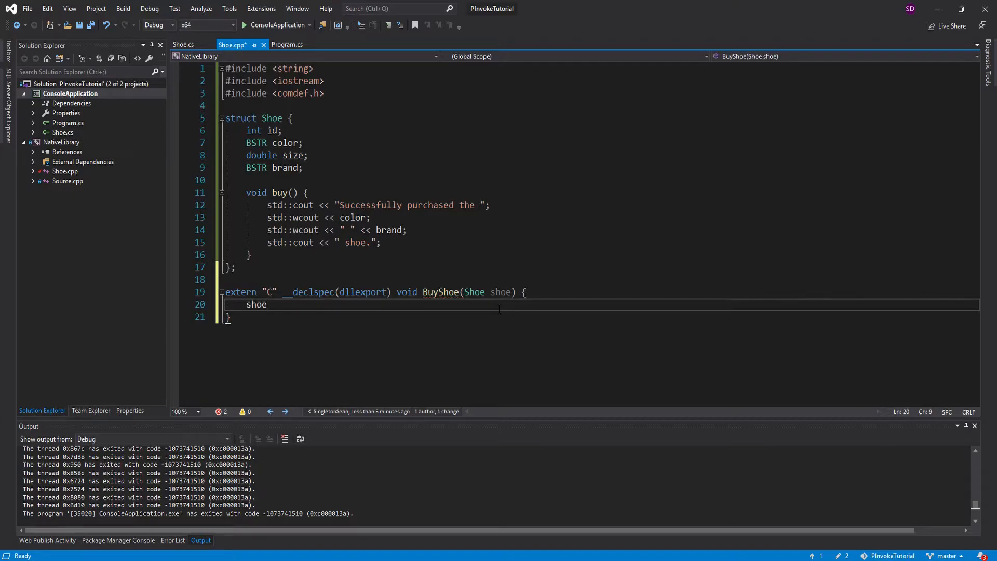
text(.bra)
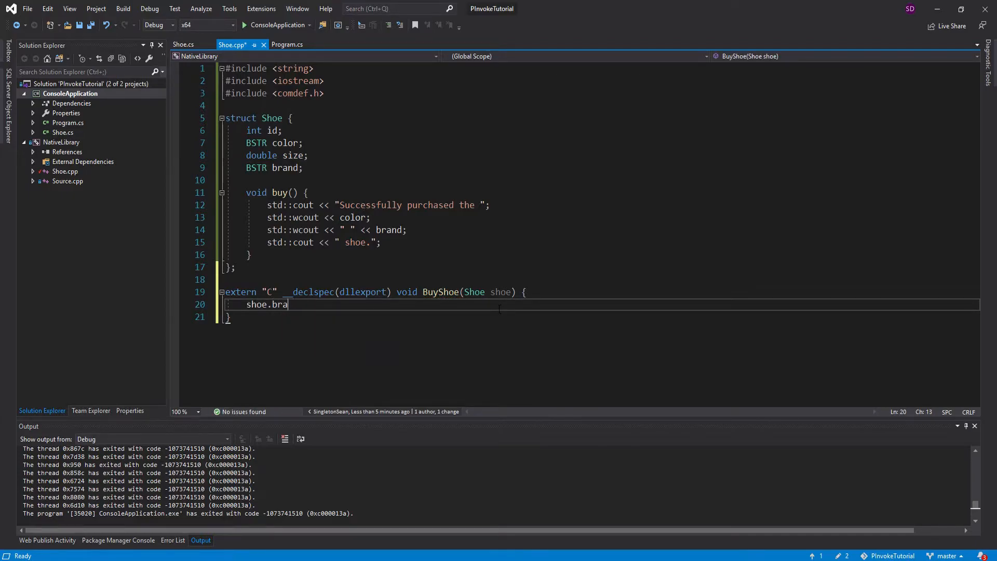
text(buy())
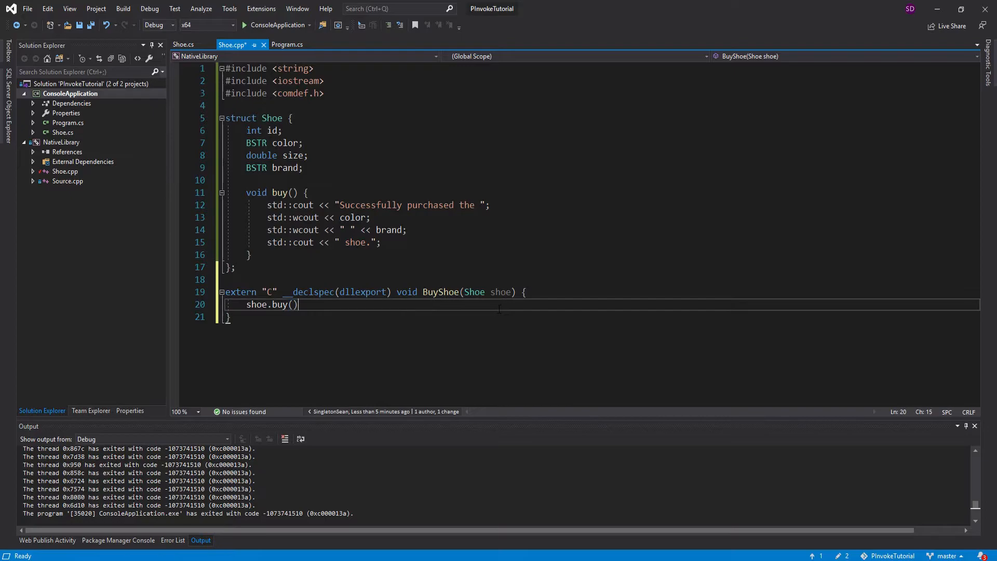
text(;)
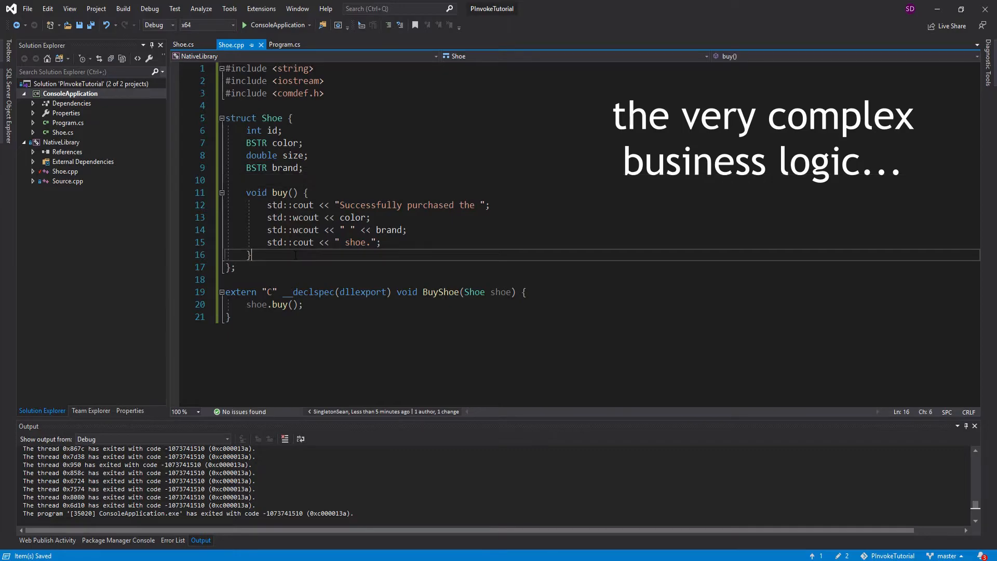
click(284, 44)
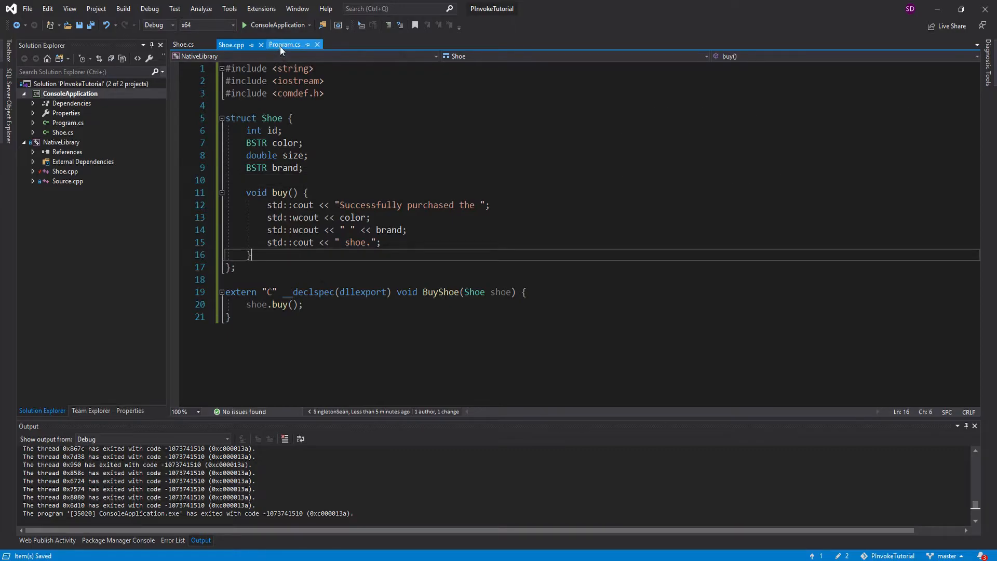
Give the BuyShoe DllImport in Program.cs a Shoe shoe parameter, checking Shoe.cs
click(285, 44)
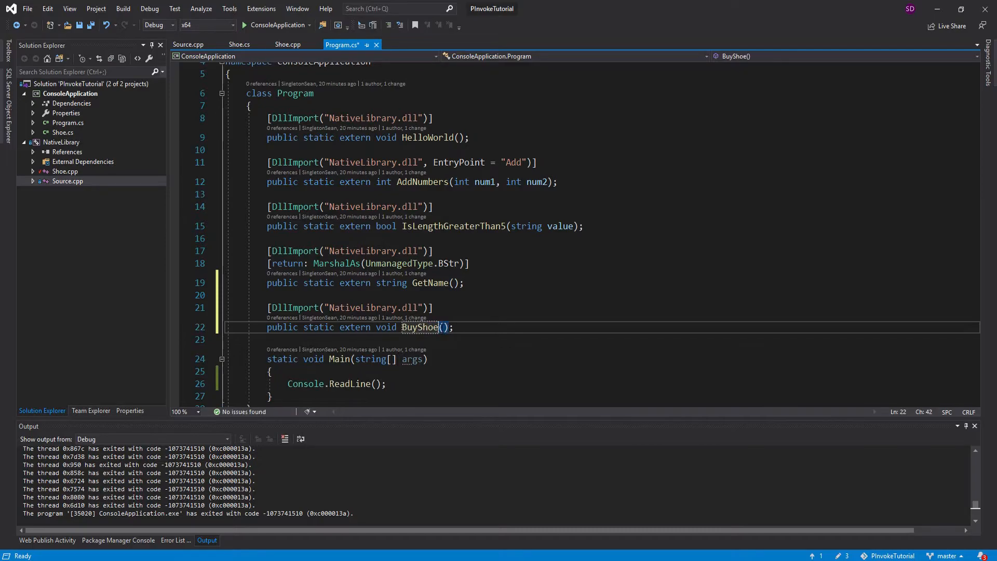
text(Shoe shoe)
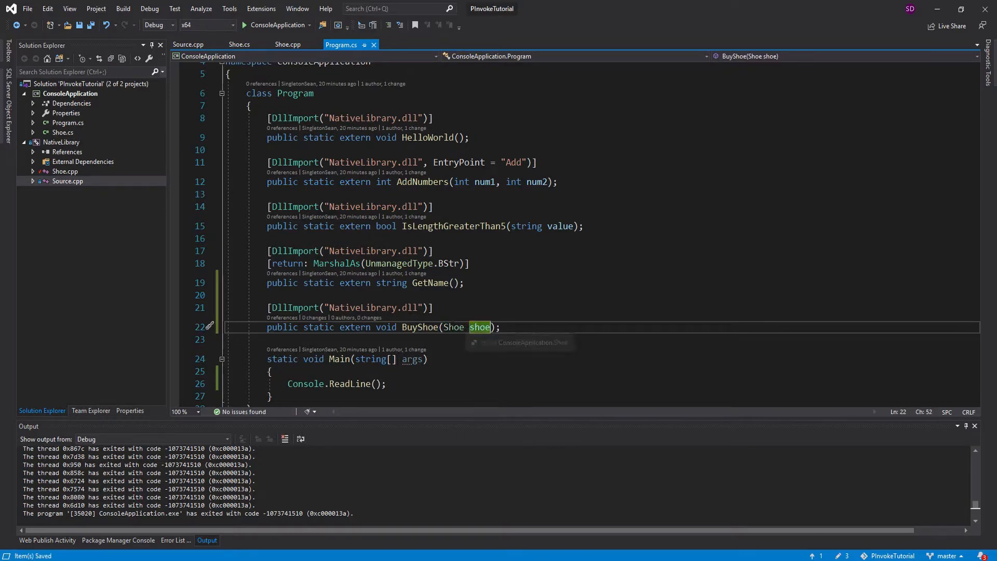
click(240, 43)
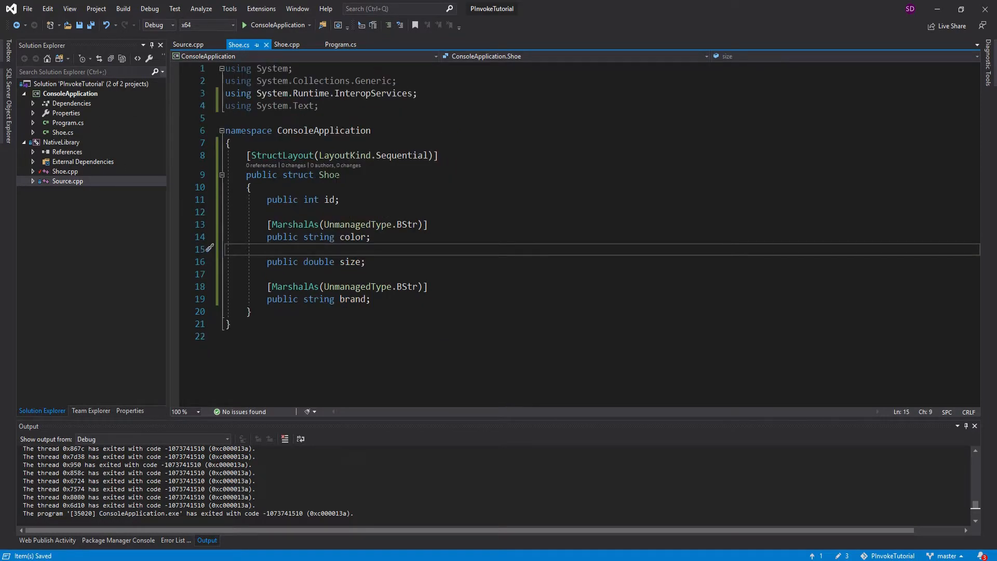
click(340, 45)
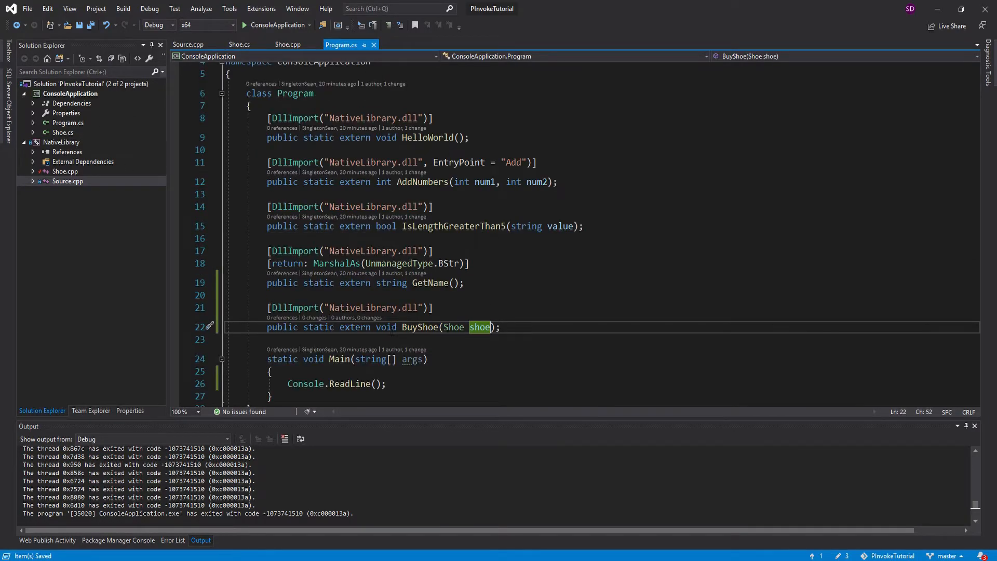
Compare the void BuyShoe(Shoe shoe) signature against the native one in Shoe.cpp
click(386, 327)
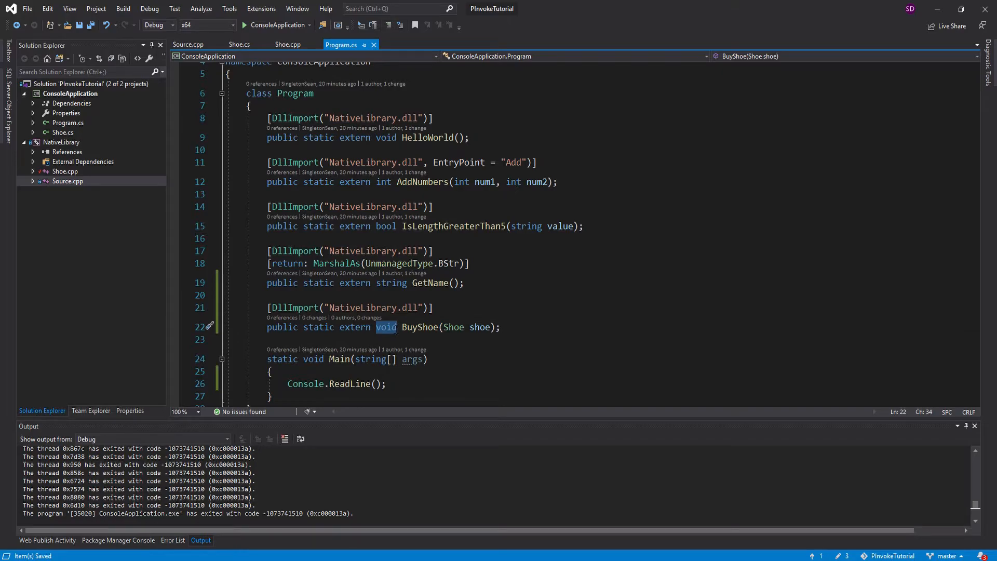
click(288, 43)
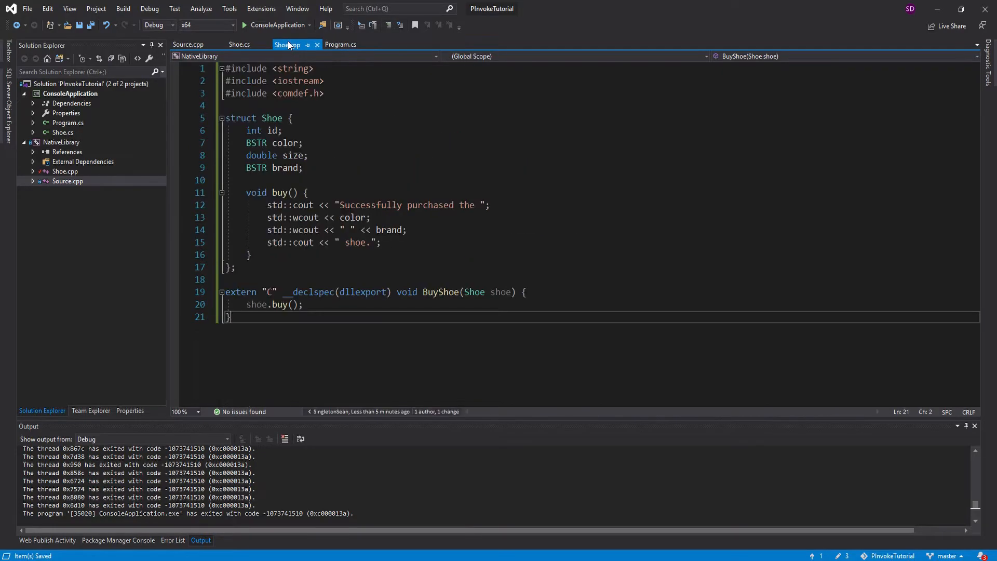
drag(396, 292, 516, 292)
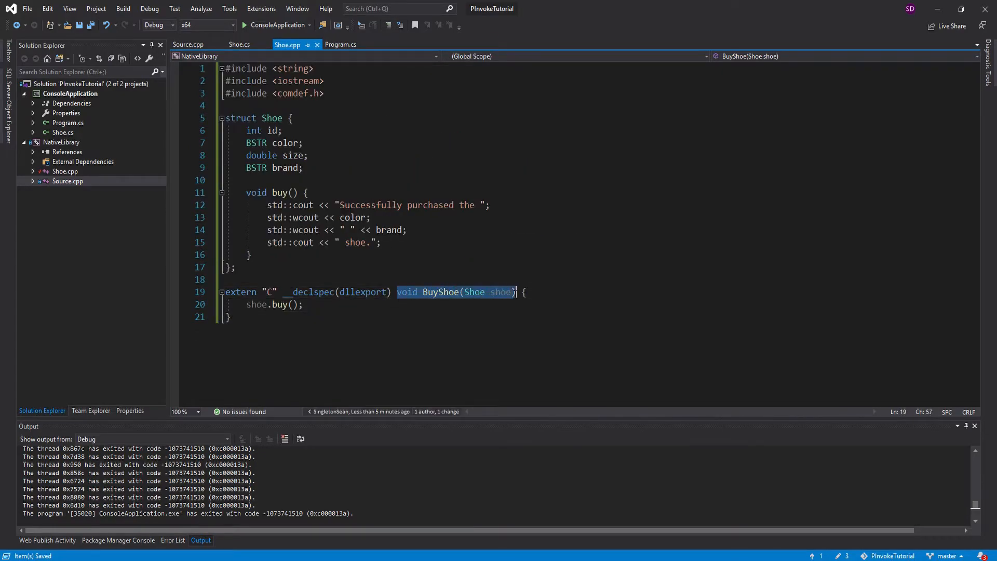
click(341, 45)
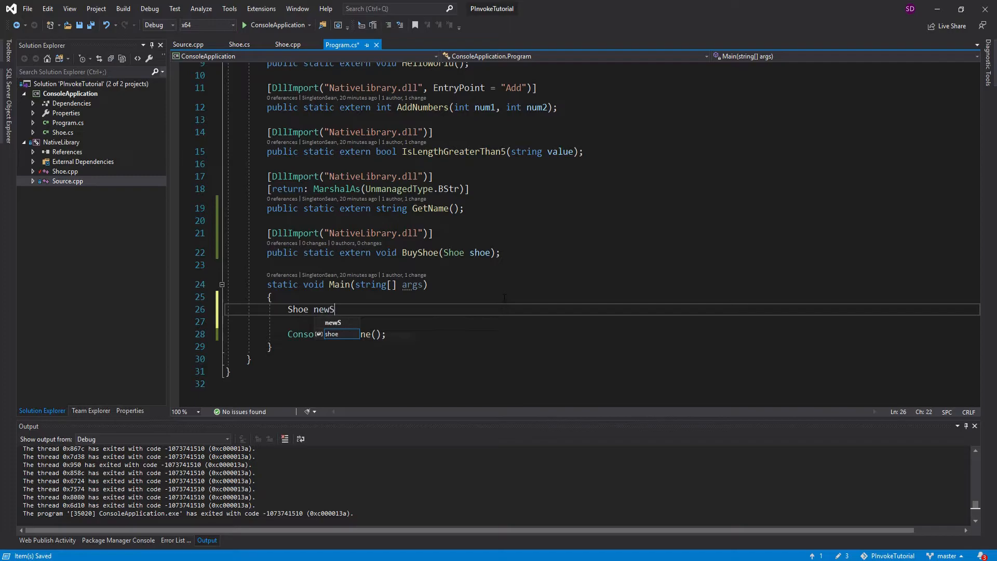
In Main create newShoe = new Shoe { id 1, brand "Nike", color "Red" }
text(hoe =)
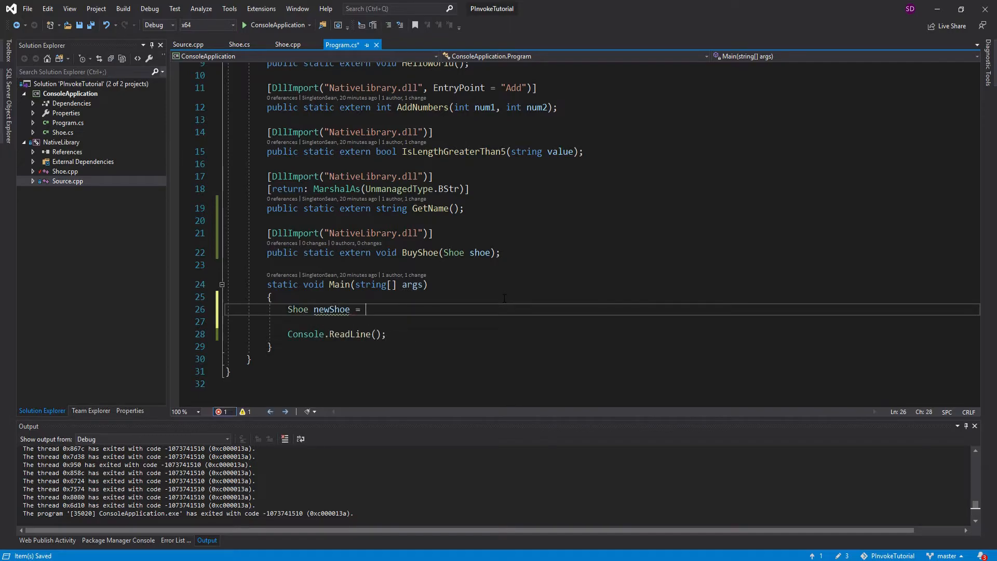
text(new)
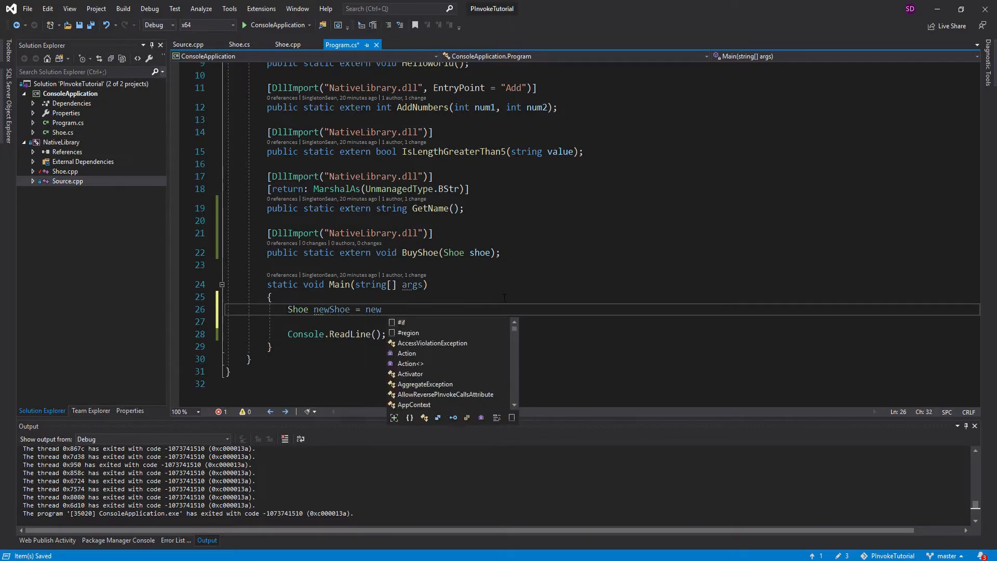
text(Shoe())
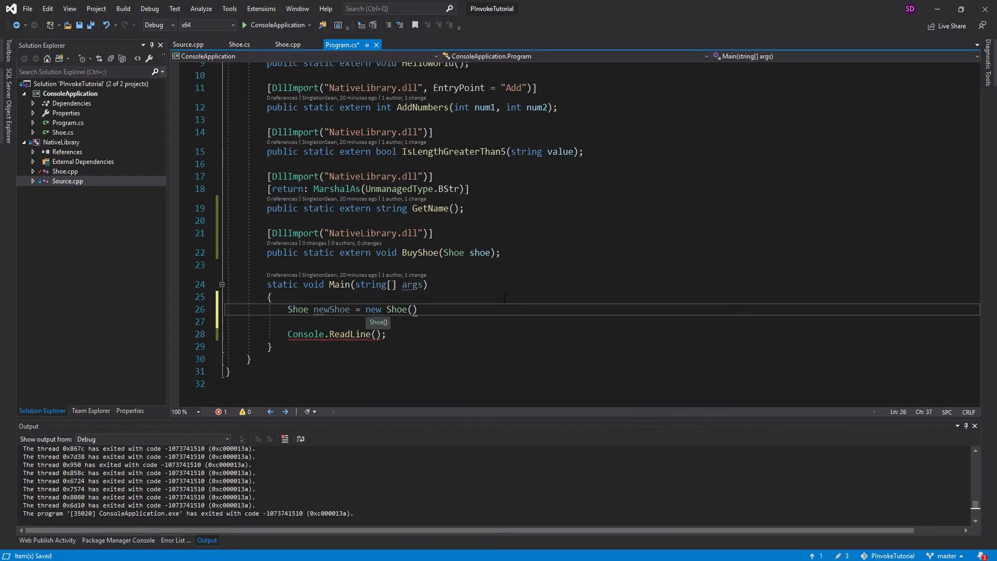
text({ brand};)
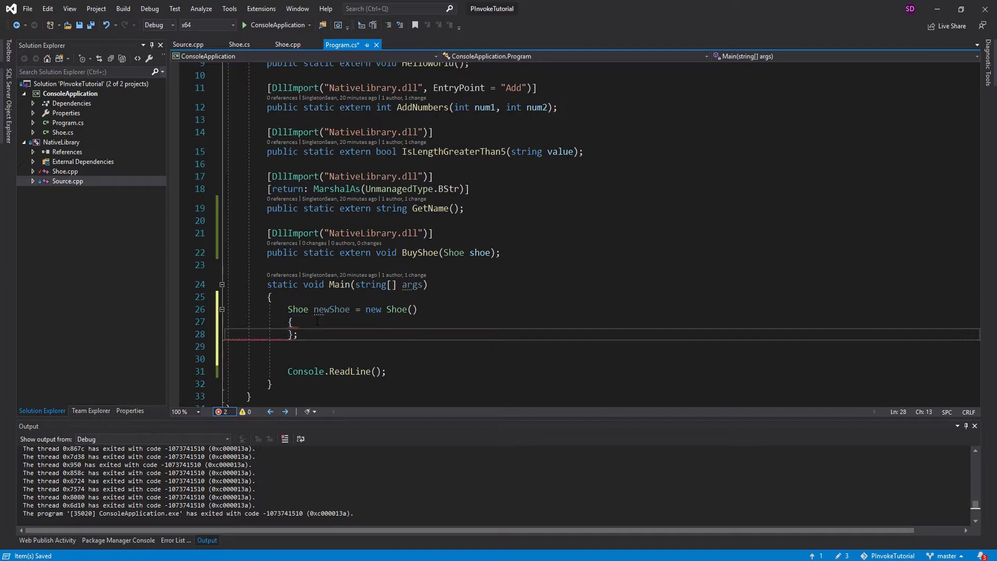
text(id =)
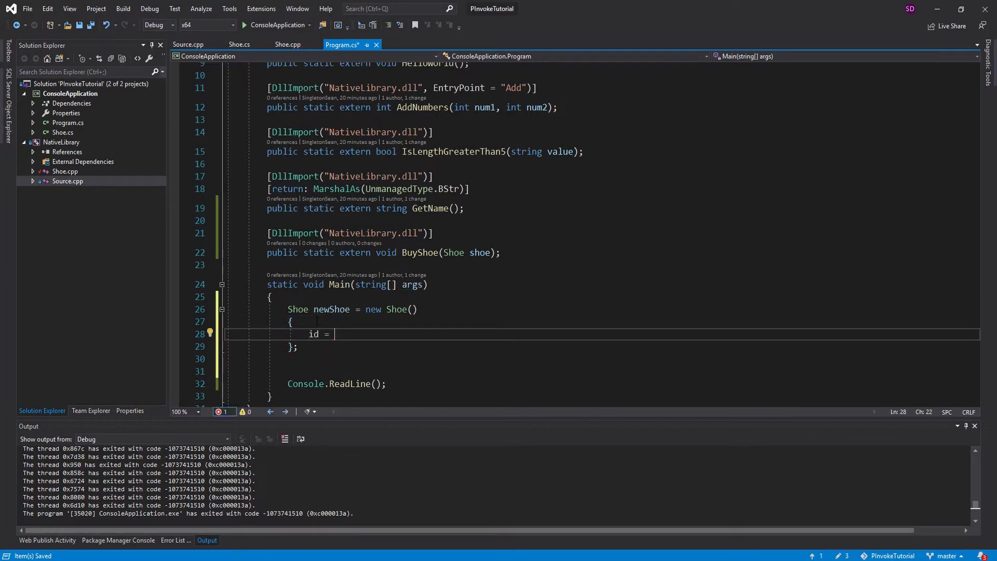
text(1,)
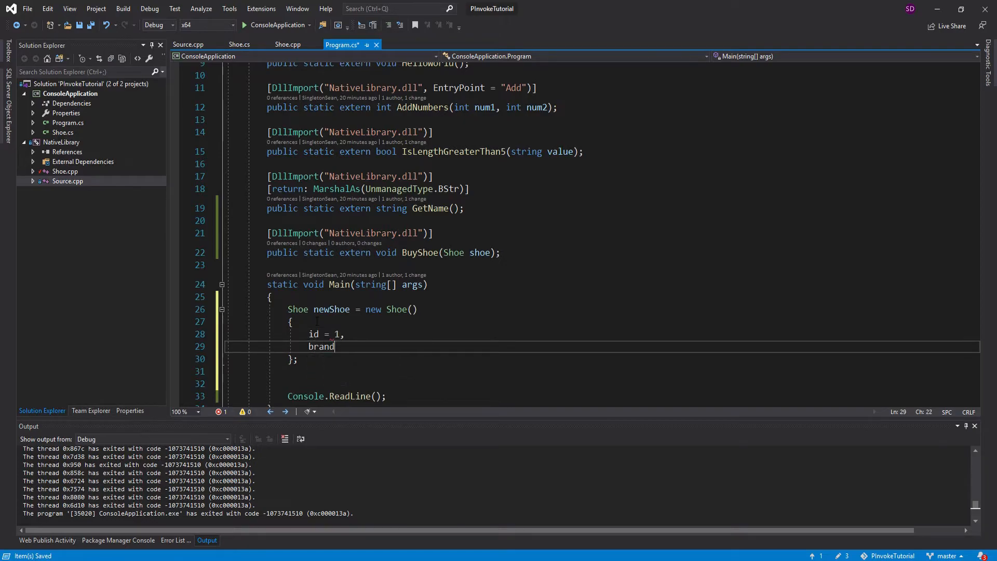
text(= "Nike",)
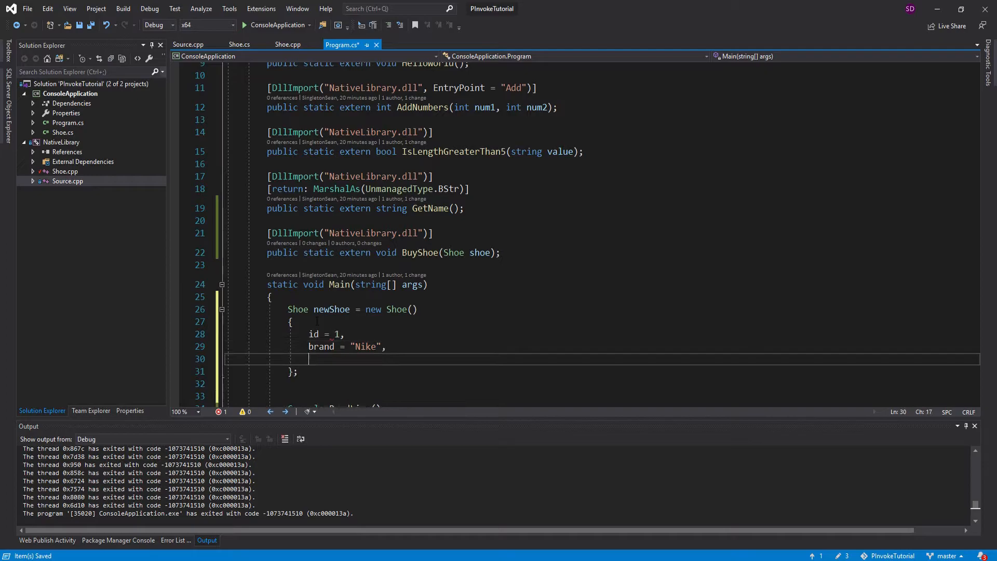
text(color = ")
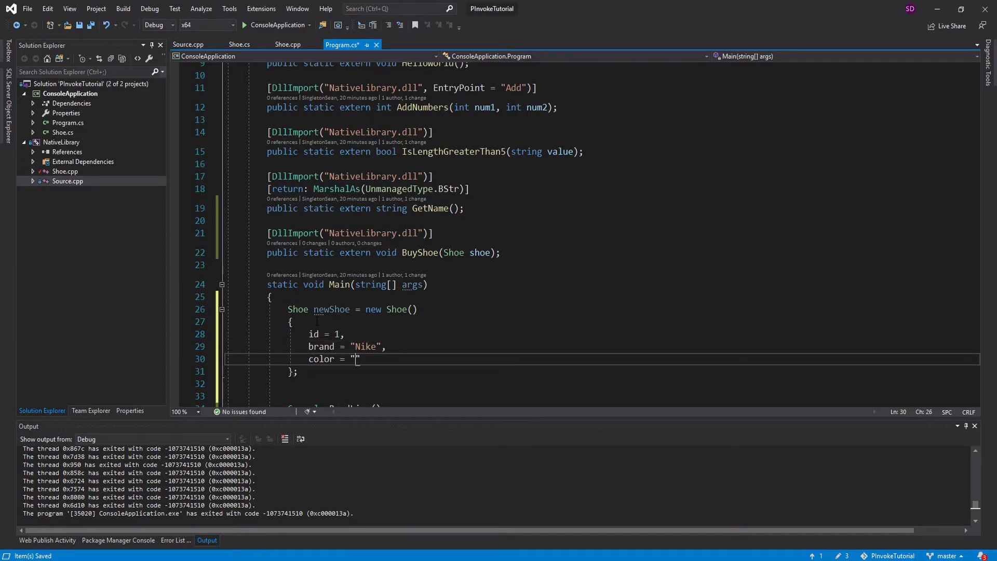
text(Red",)
text(size = 11)
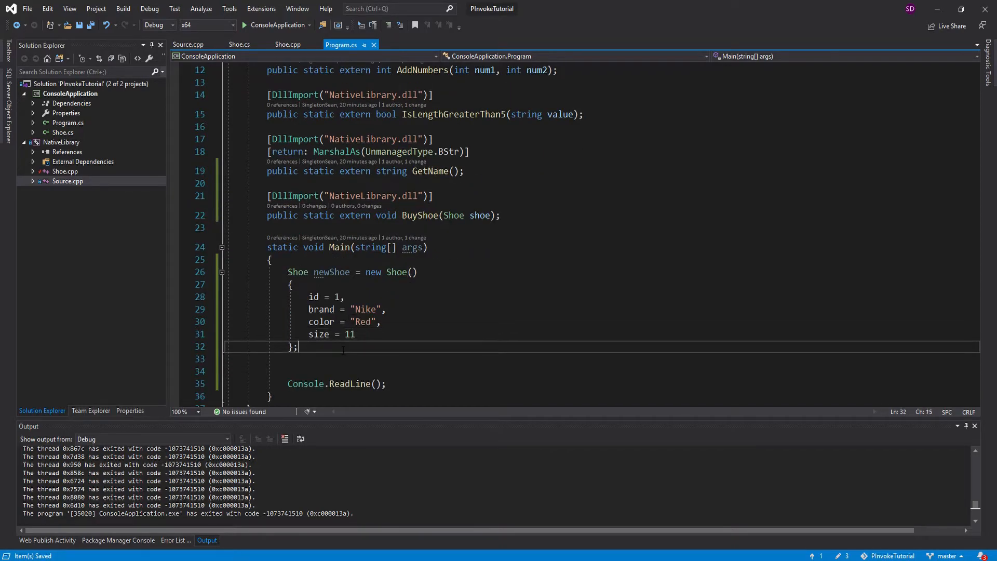
Call BuyShoe(newShoe); after the initializer and save Program.cs
text(B)
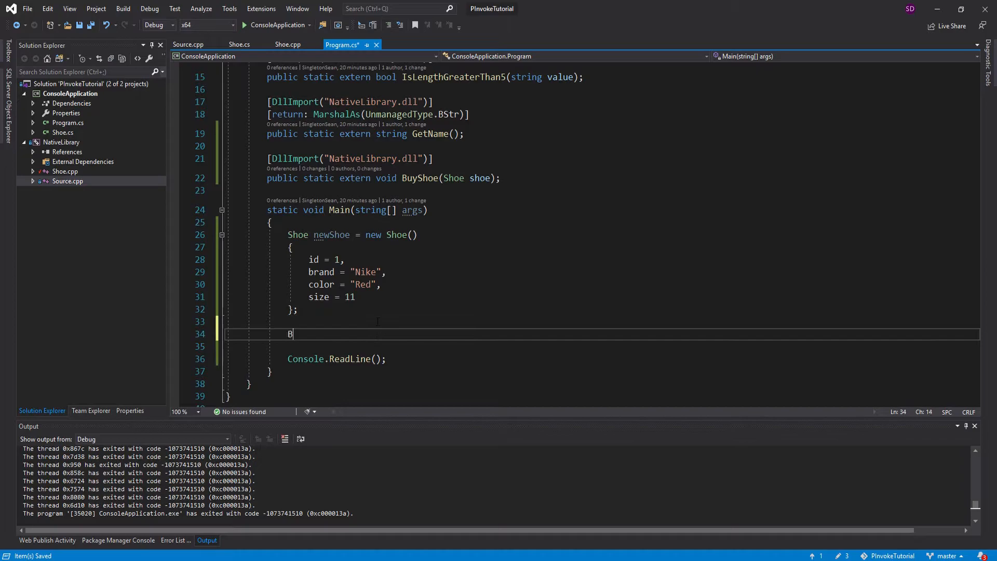
text(uyShoe()
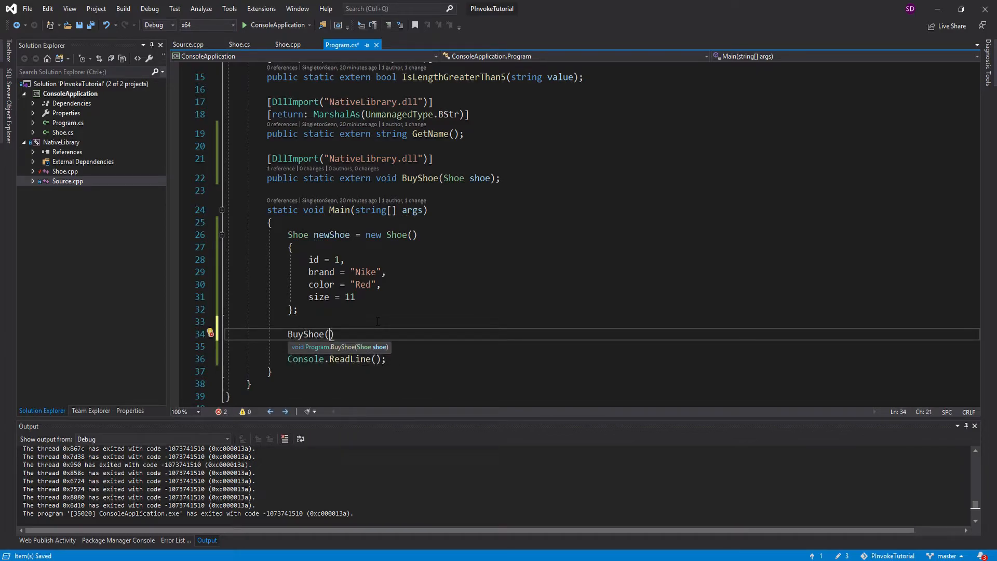
text(newShoe)
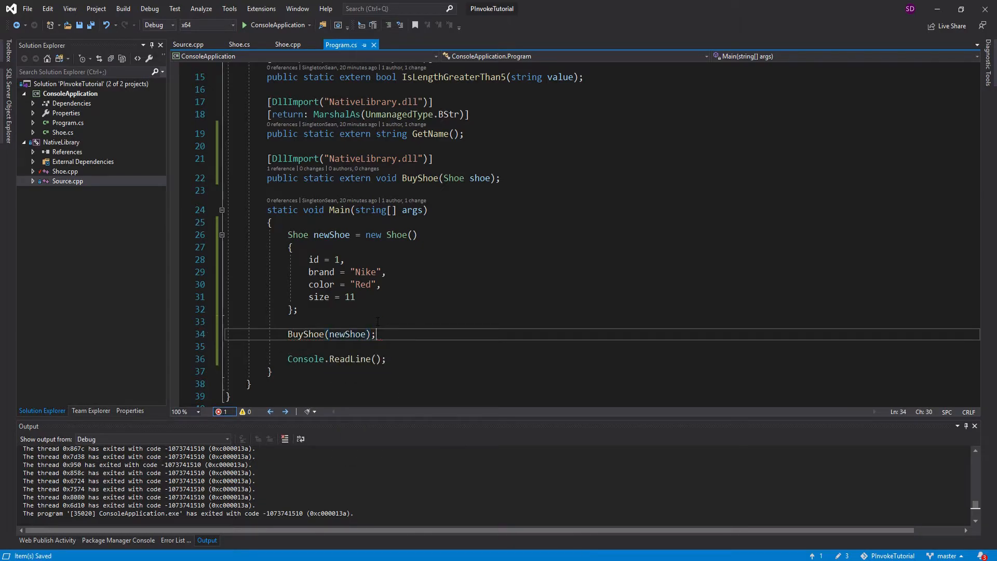
click(287, 45)
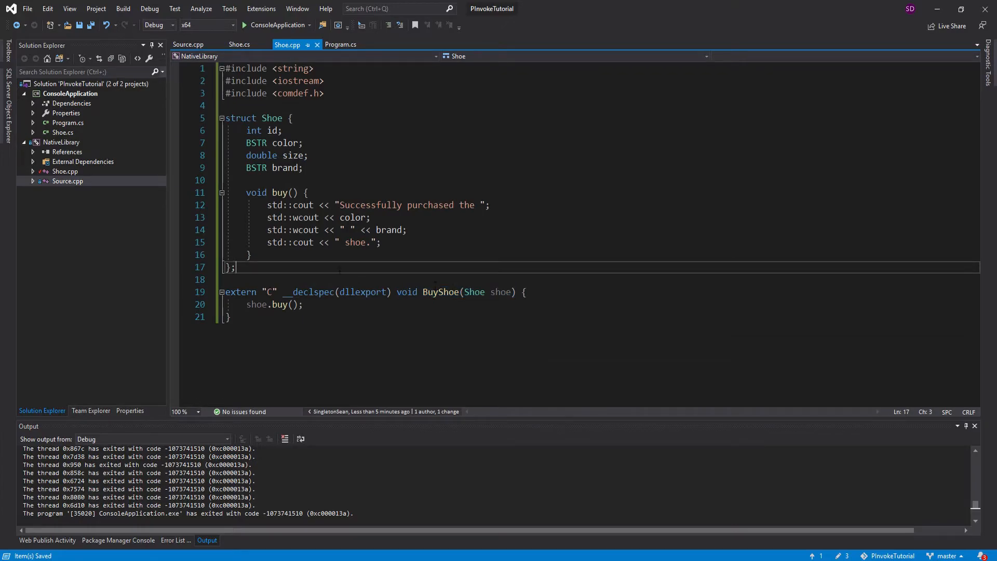
Run ConsoleApplication under the debugger, then stop debugging with exit code 0
click(341, 44)
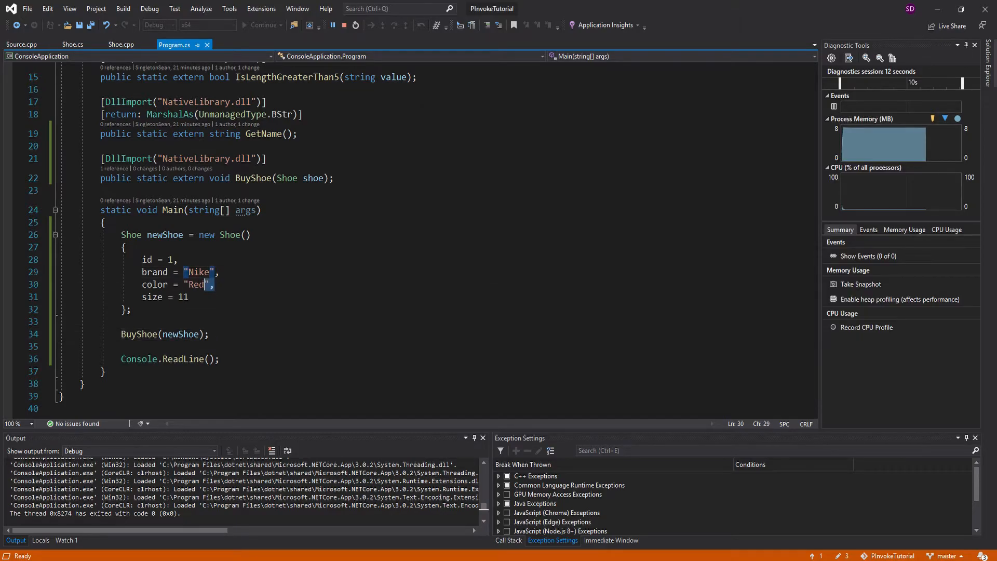
click(347, 25)
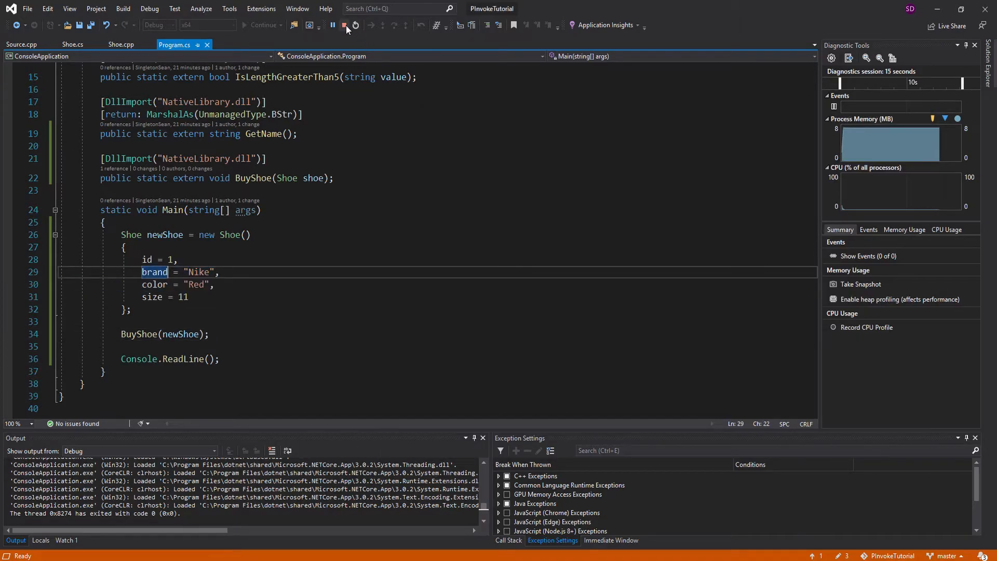
click(354, 25)
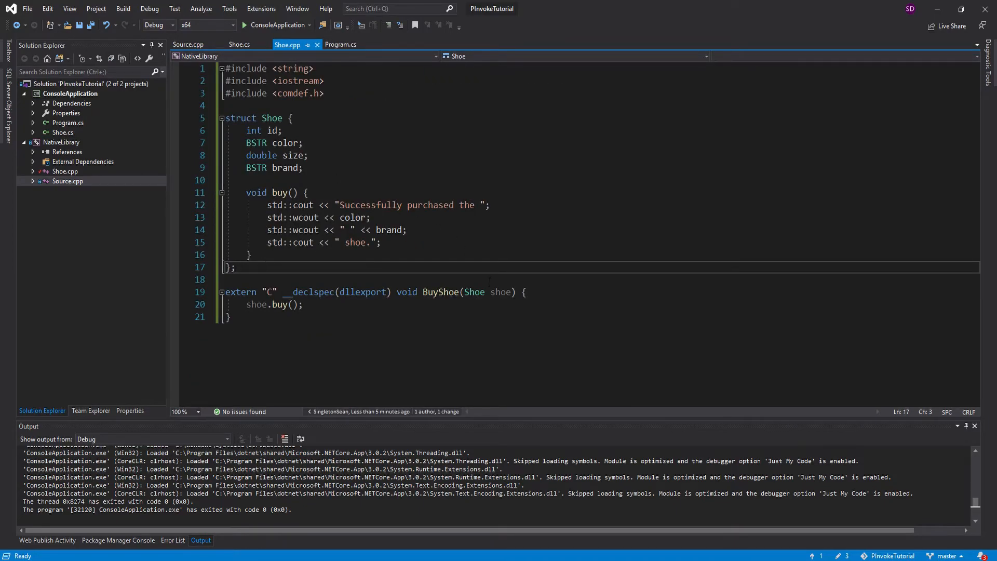
Add exported extern "C" Shoe CreateShoe(double shoeSize) creating Shoe newShoe = new Shoe();
text(extern)
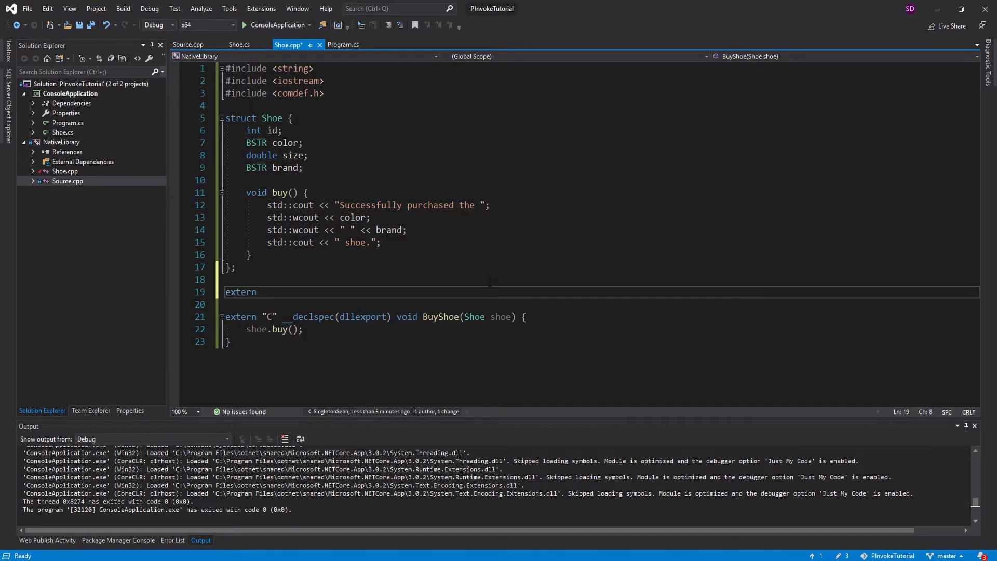
text("C")
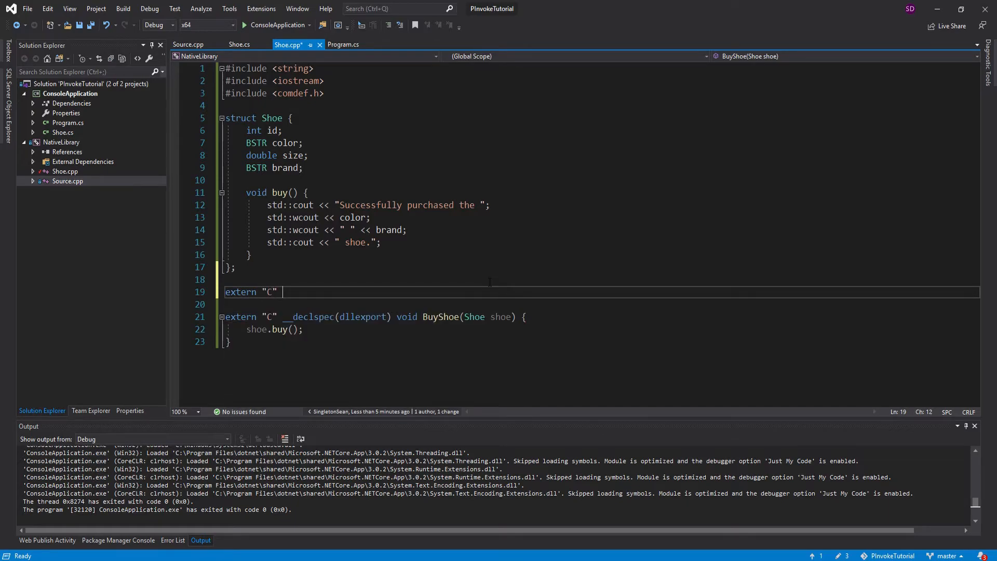
text(__declspec(dllexport)
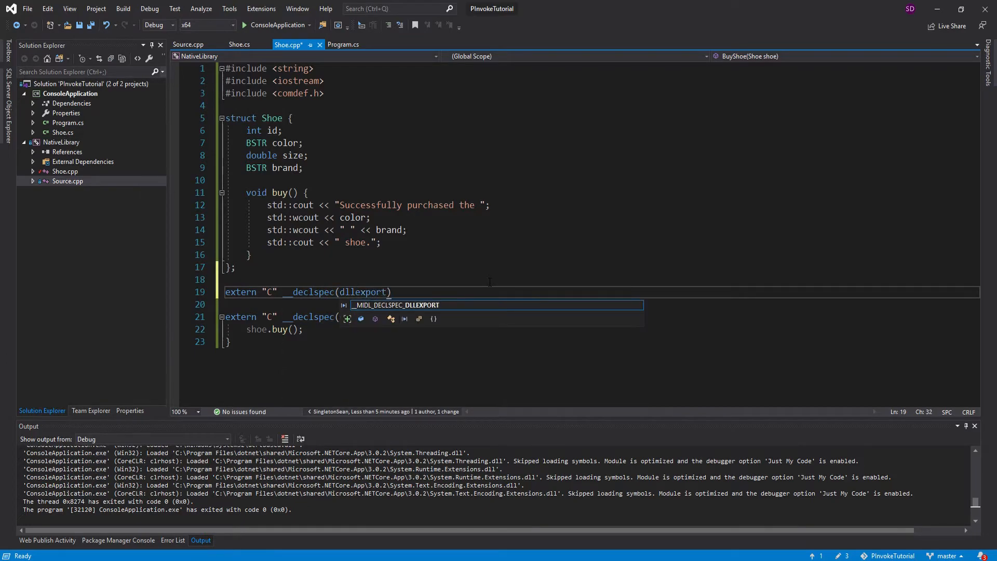
text(She)
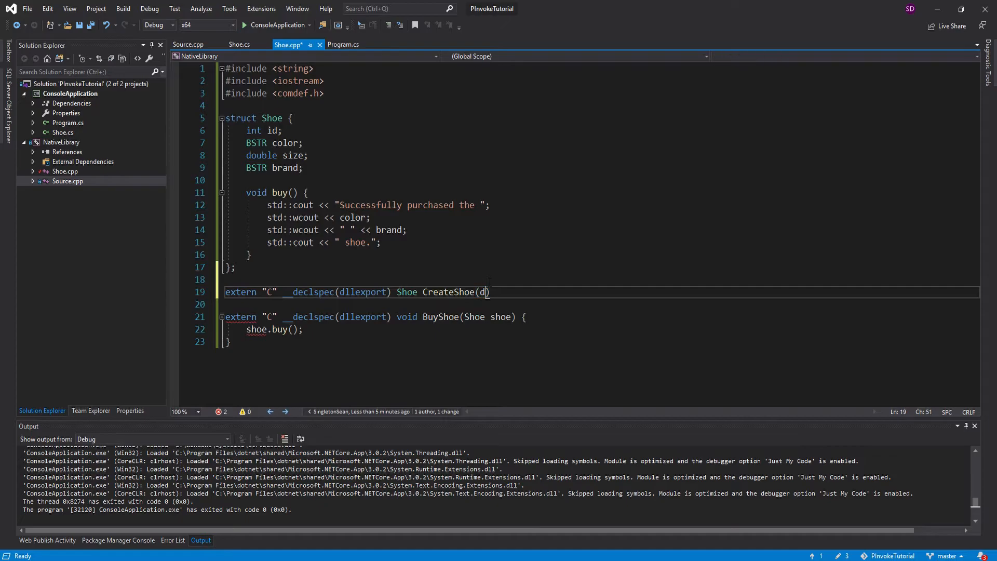
text(ouble)
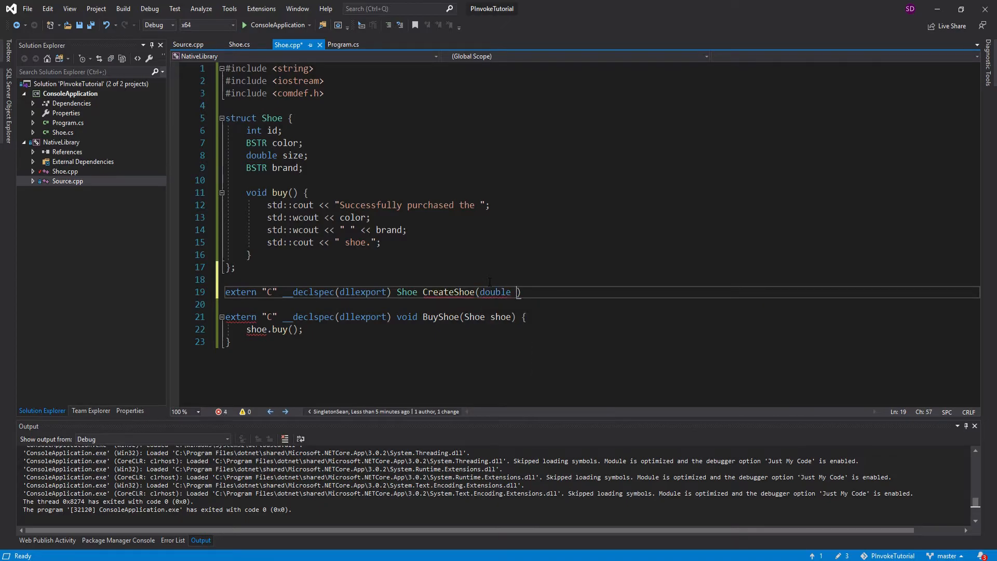
text(shoeSize)
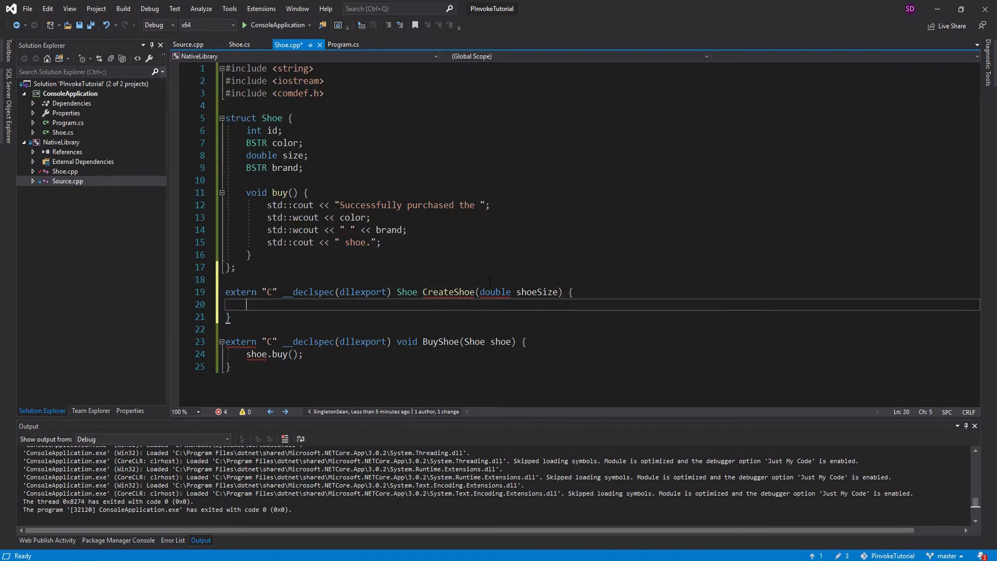
text(S)
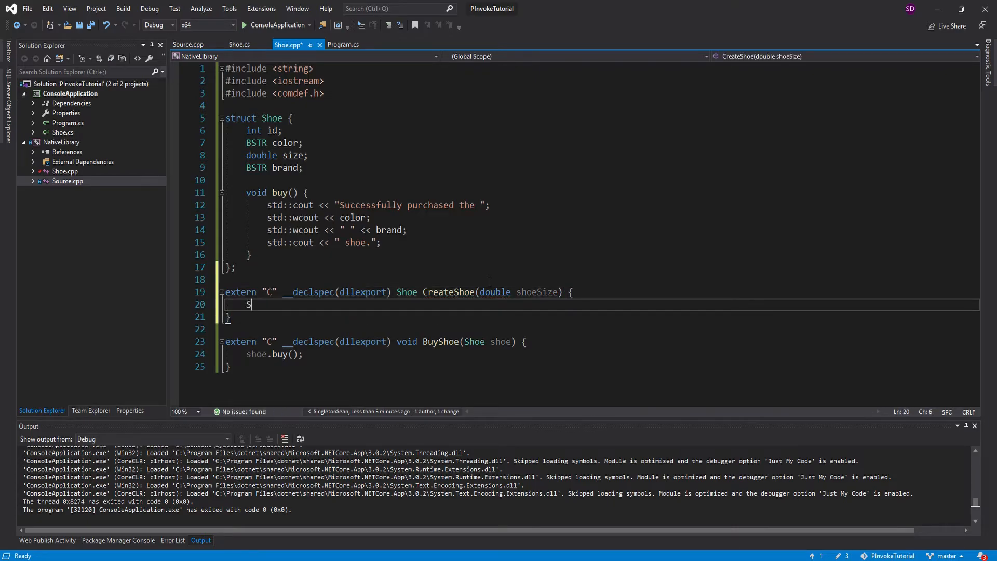
text(hoe newSho)
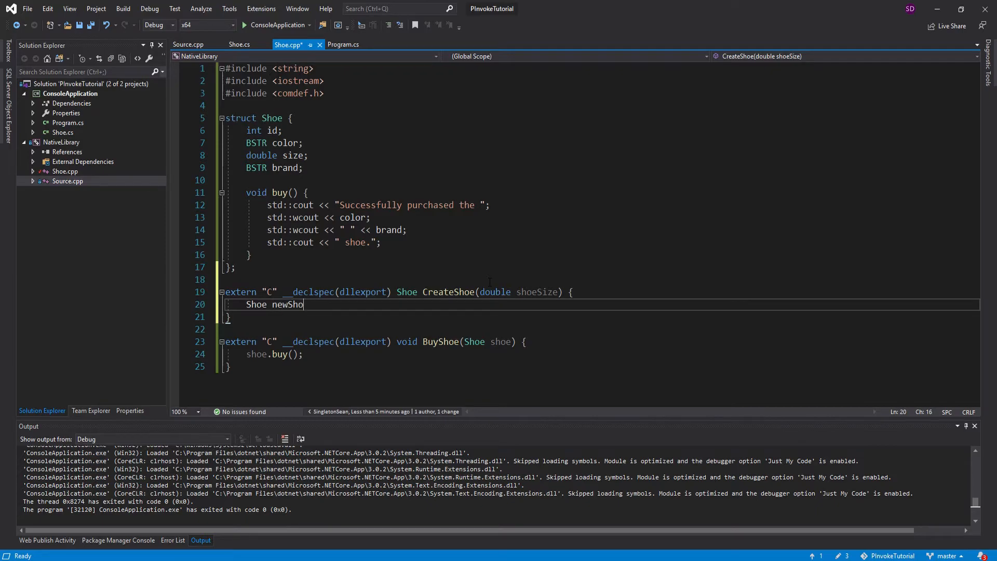
text(= new Shoe)
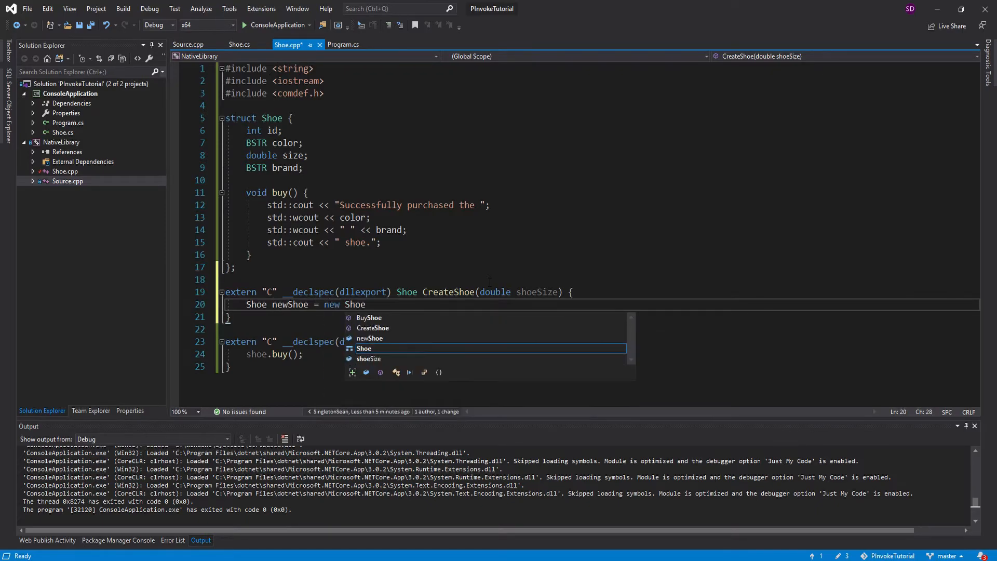
text(())
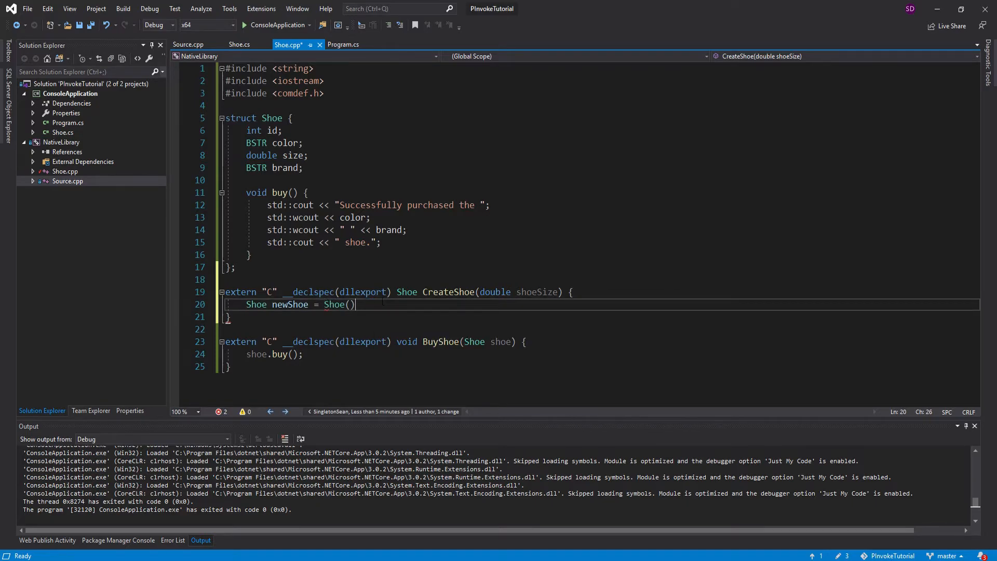
text(;)
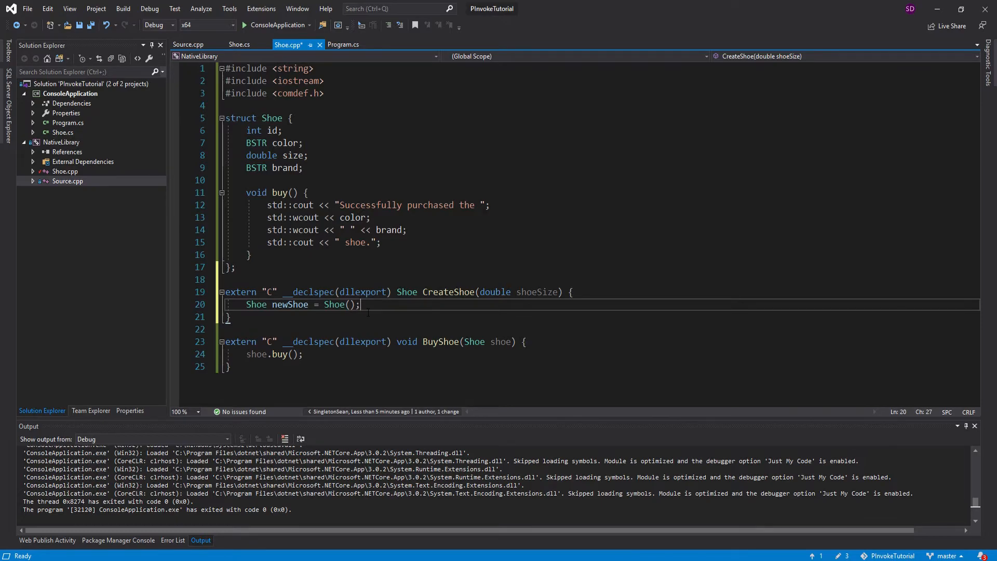
Set newShoe id 2, size shoeSize, brand "Adidas" and color "Blue"
text(newSh)
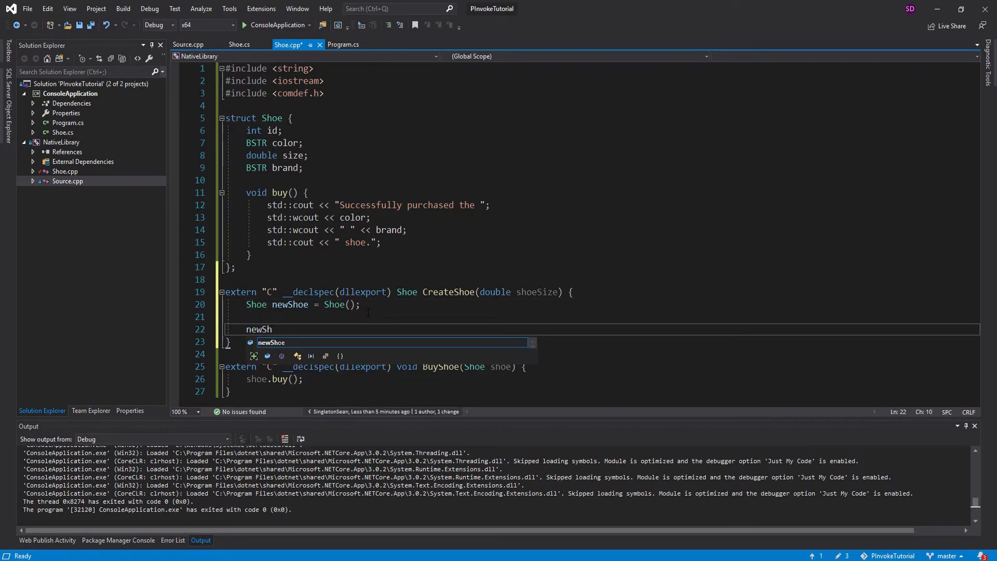
text(.)
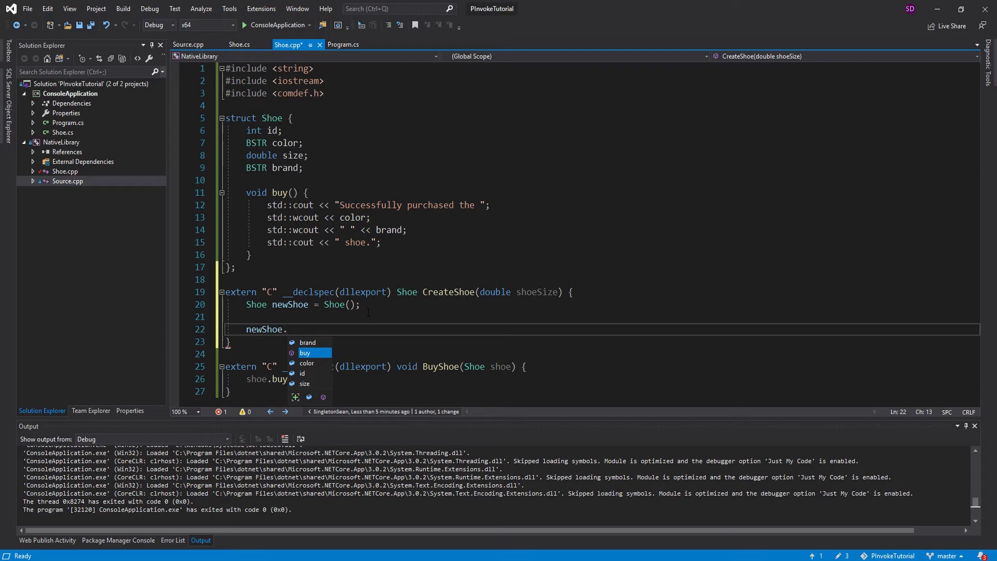
text(id = 2)
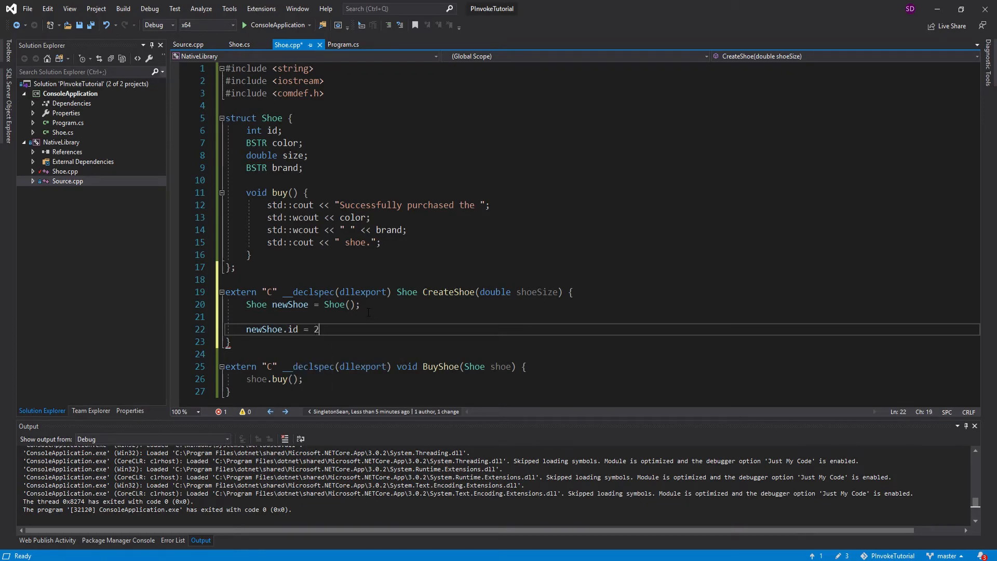
text(newSh)
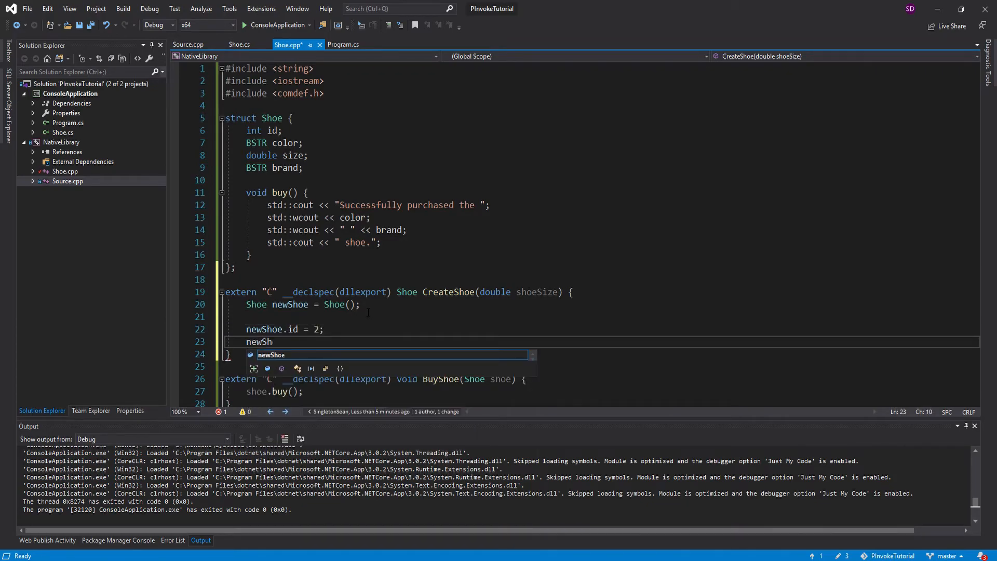
text(.)
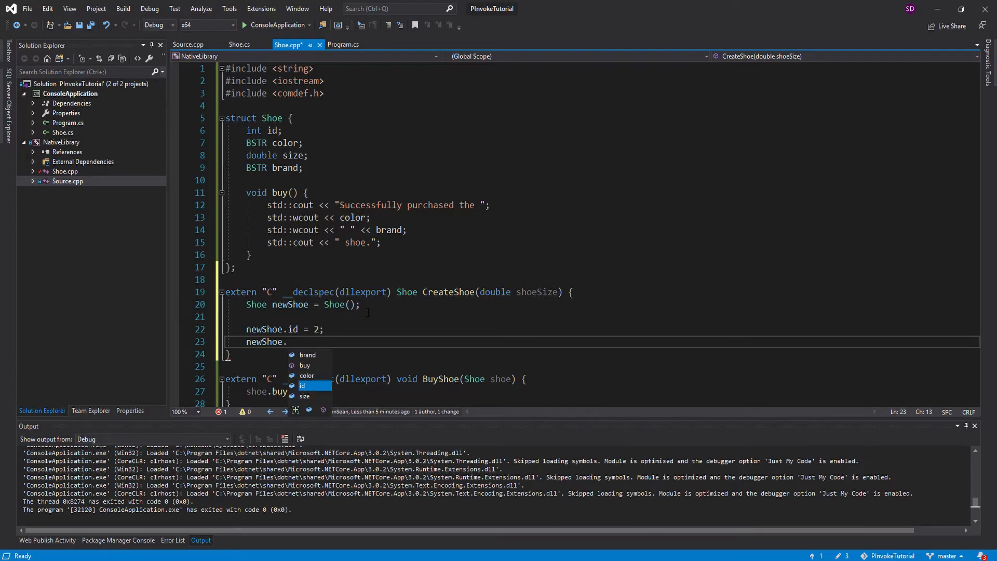
text(size =)
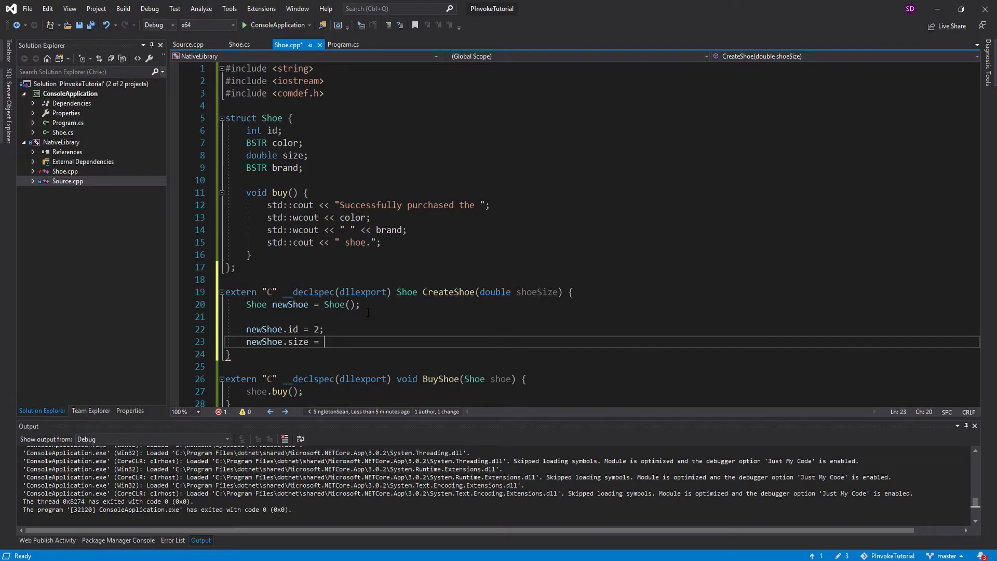
text(shoeSize;)
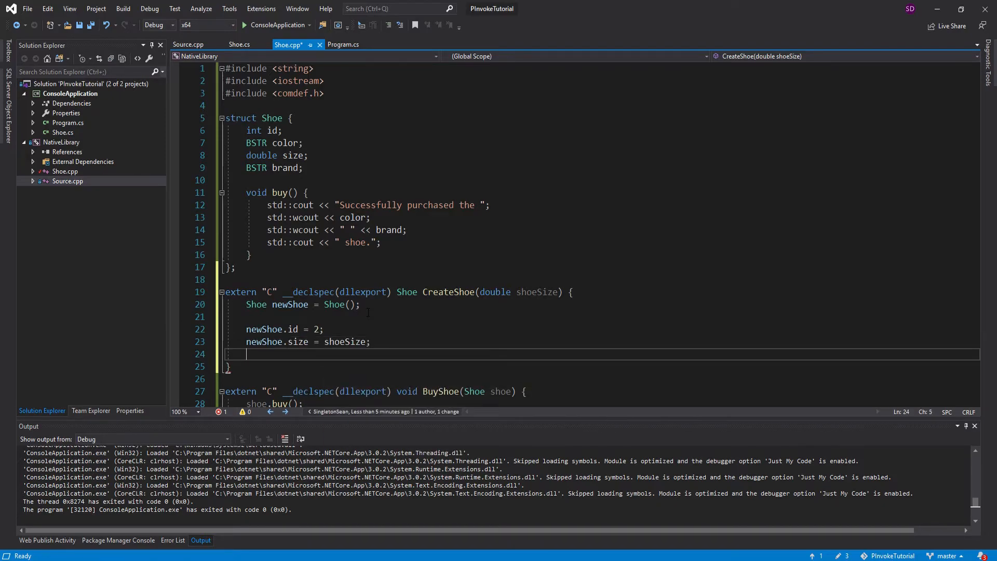
text(newShoe.)
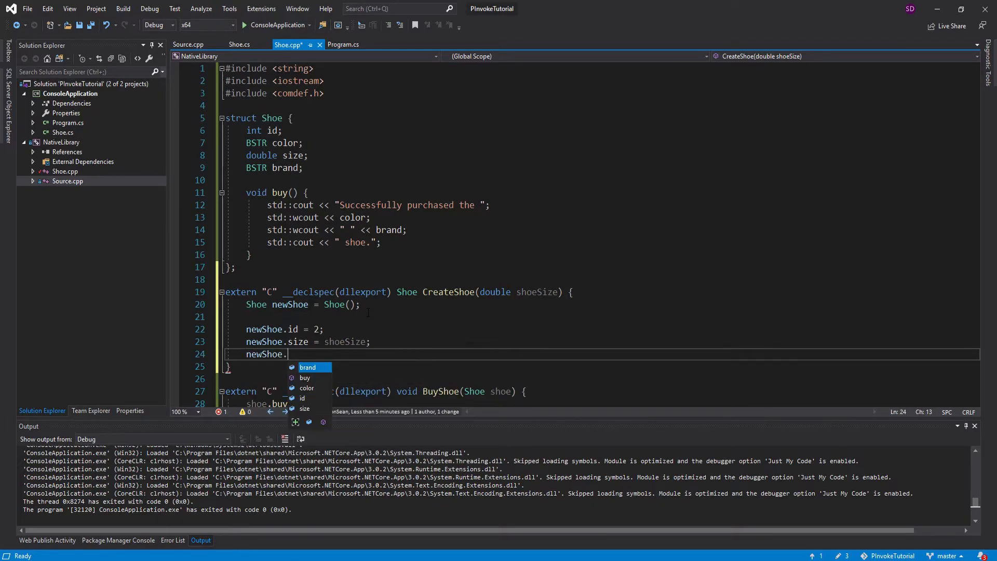
text(brand = "")
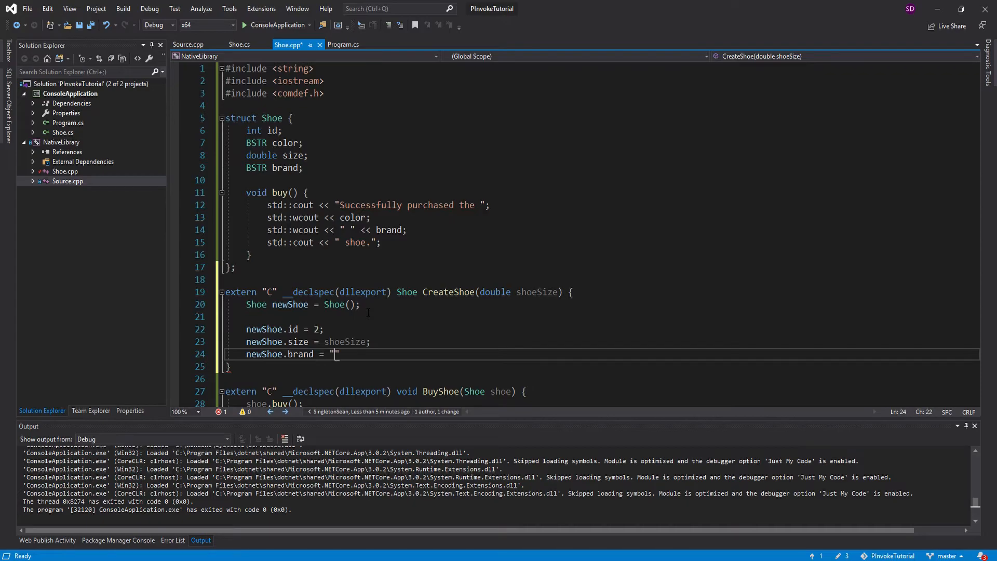
text(Adidas)
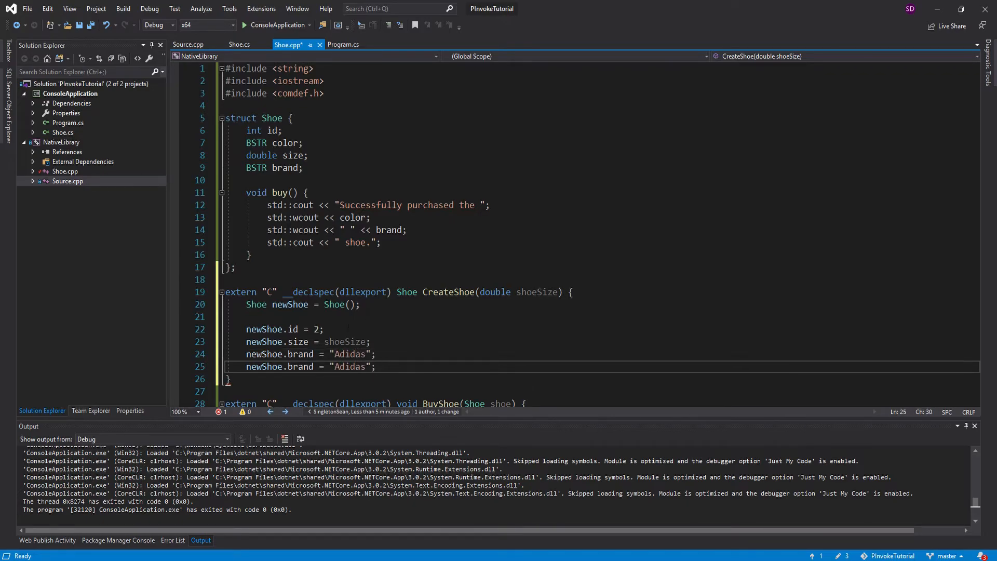
text(color)
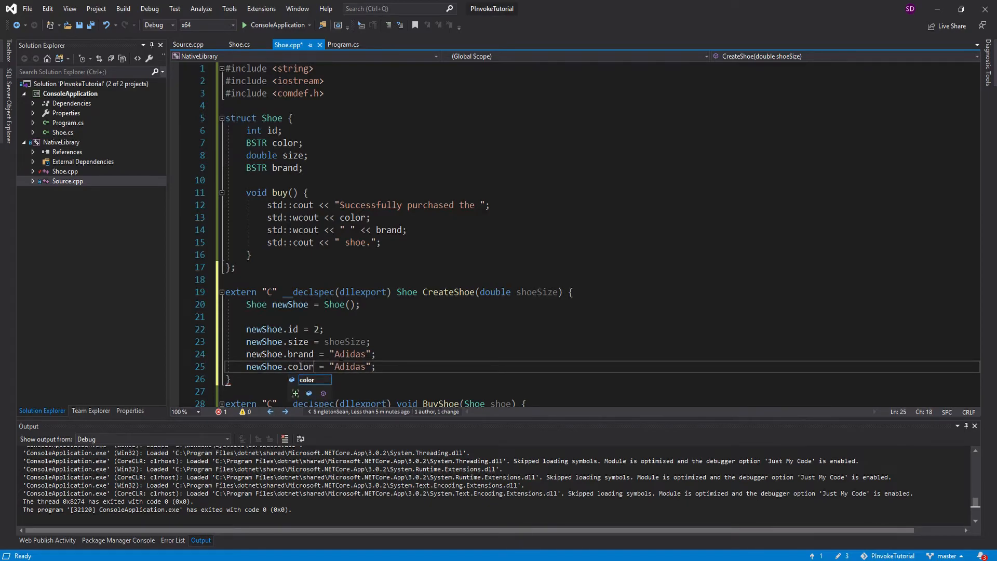
double_click(350, 367)
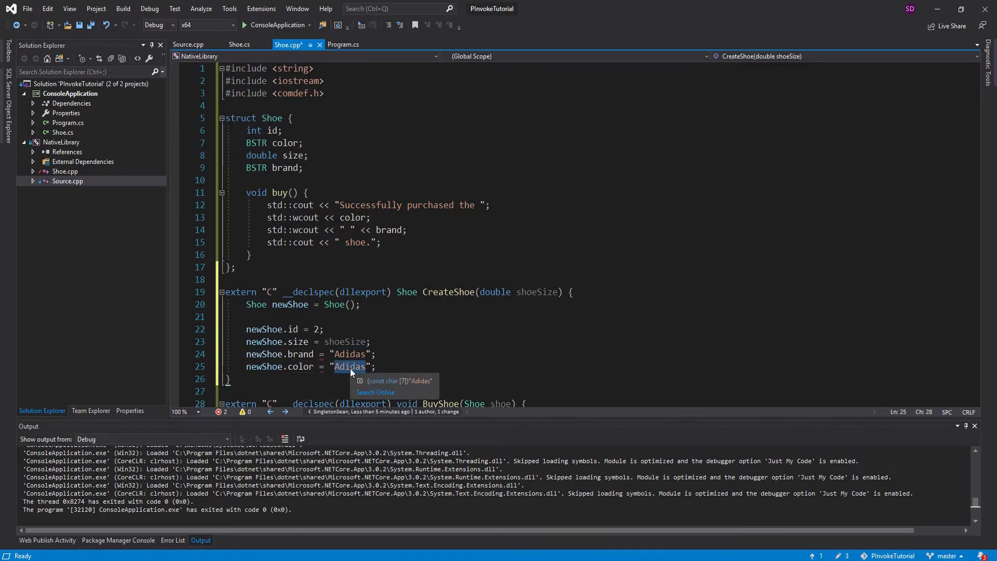
text(Blue)
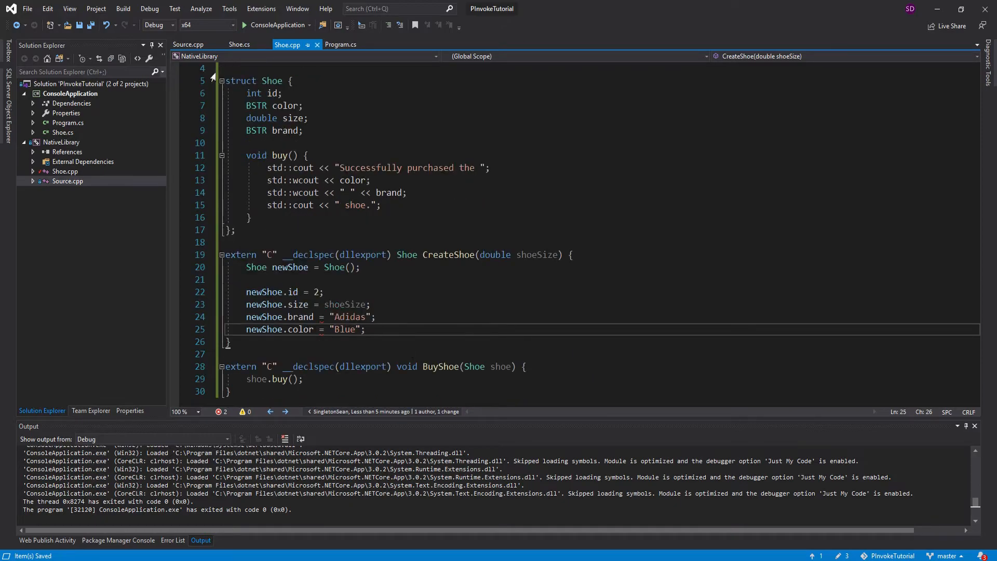
Wrap brand and color in SysAllocString(L"..."), save, and return newShoe from CreateShoe
click(256, 106)
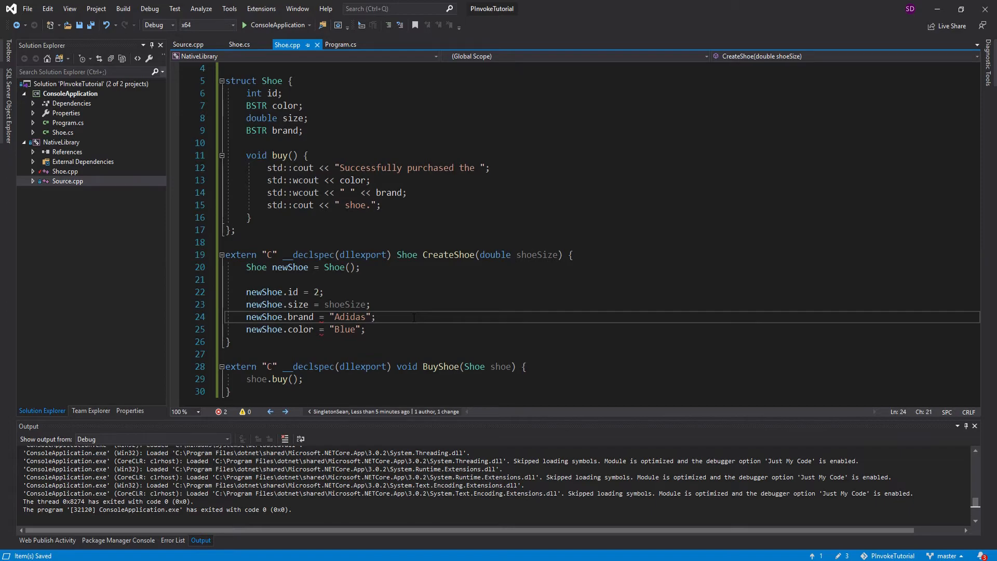
text(SysAllocString()
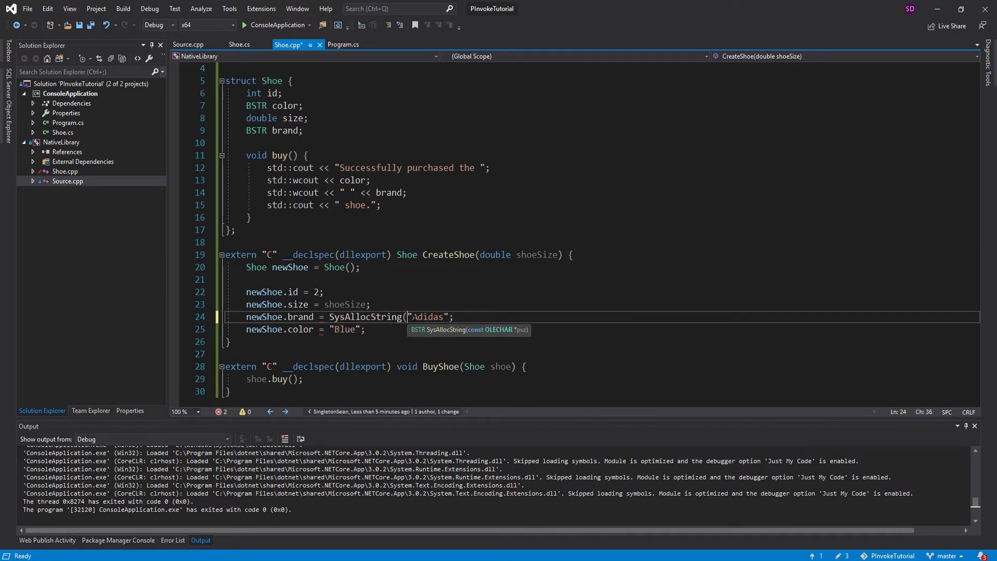
text(L)
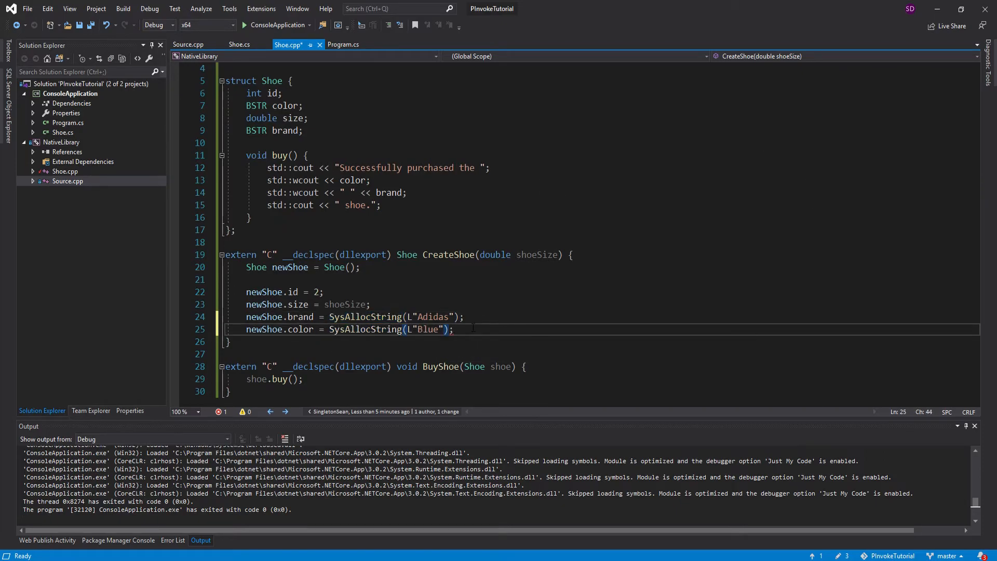
key(ctrl+s)
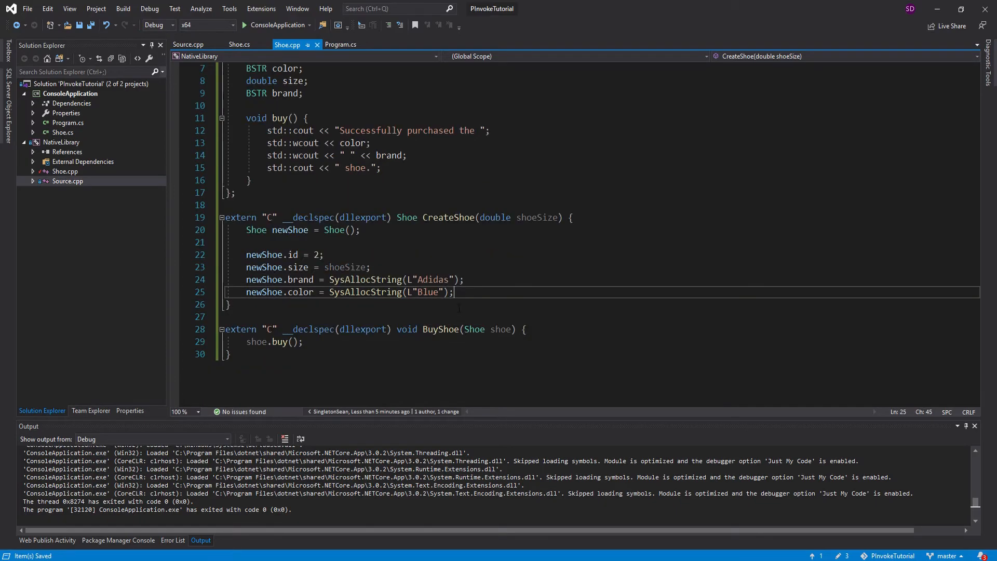
text(return n)
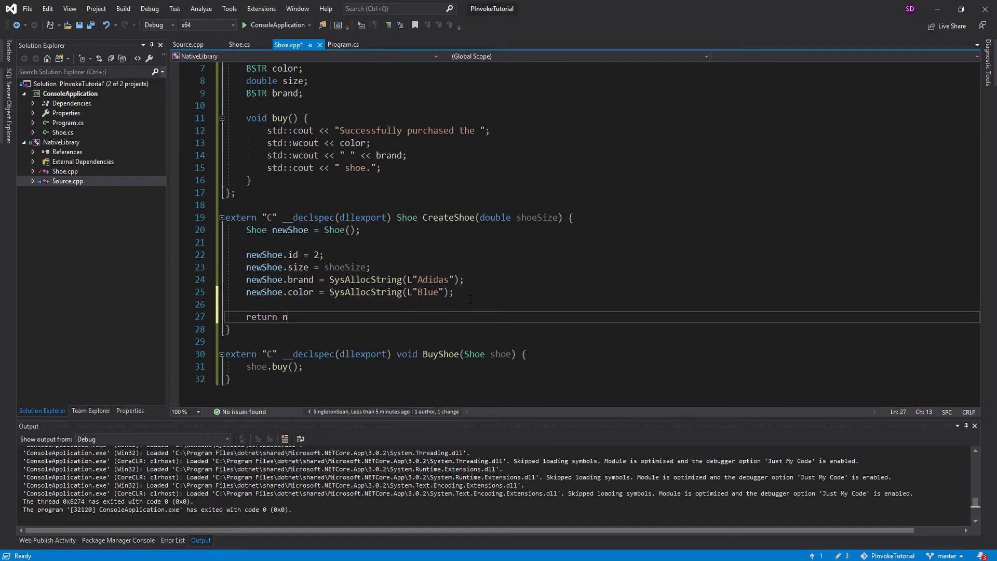
text(ewShoe;)
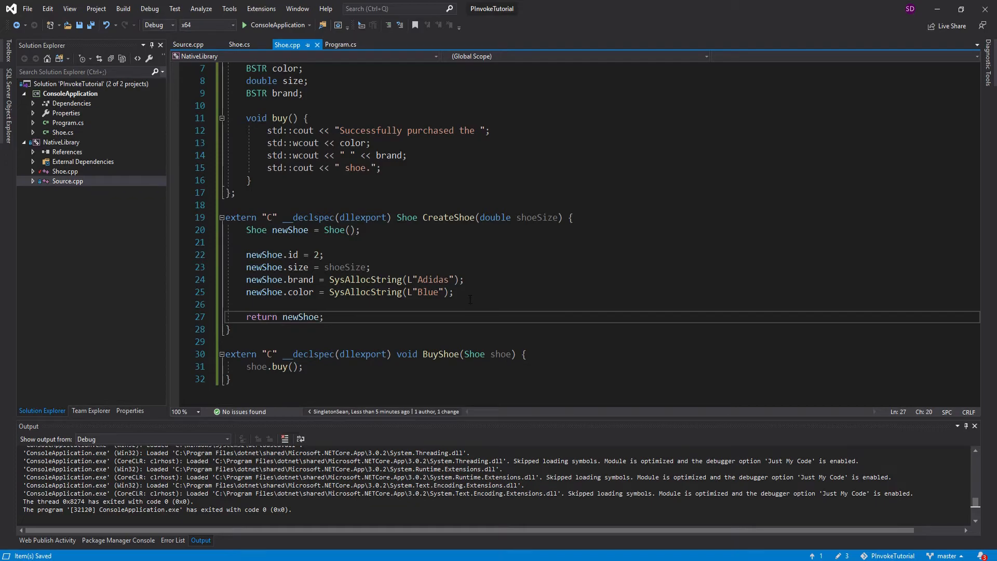
Add DllImport extern Shoe CreateShoe(double shoeSize) in Program.cs copied from BuyShoe
click(341, 45)
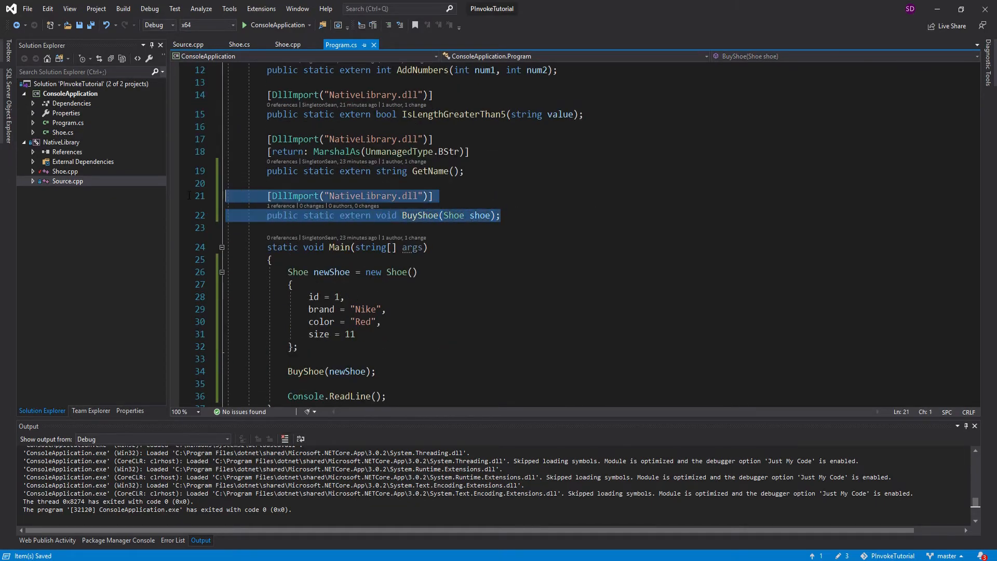
click(500, 215)
text(Create)
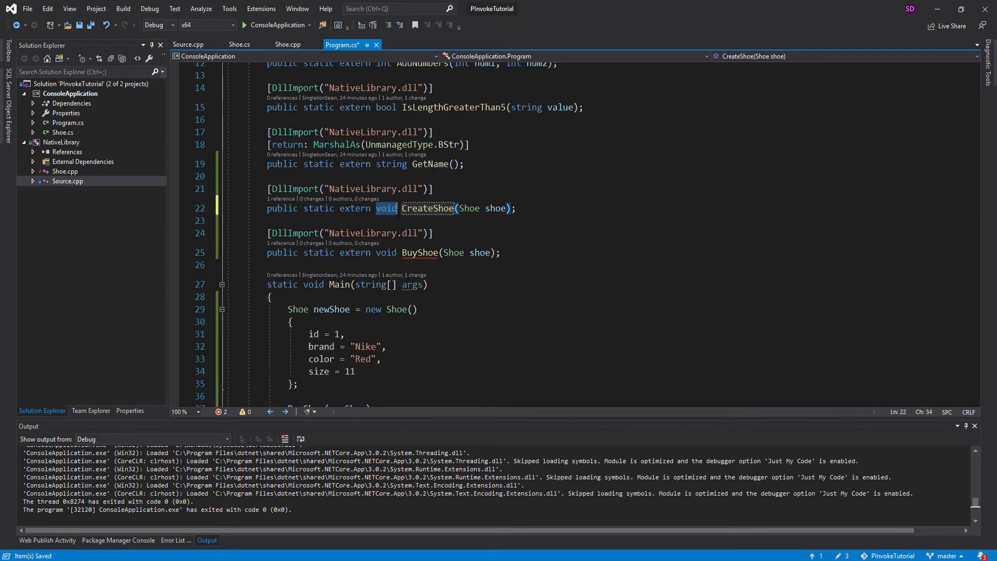
text(Shoe)
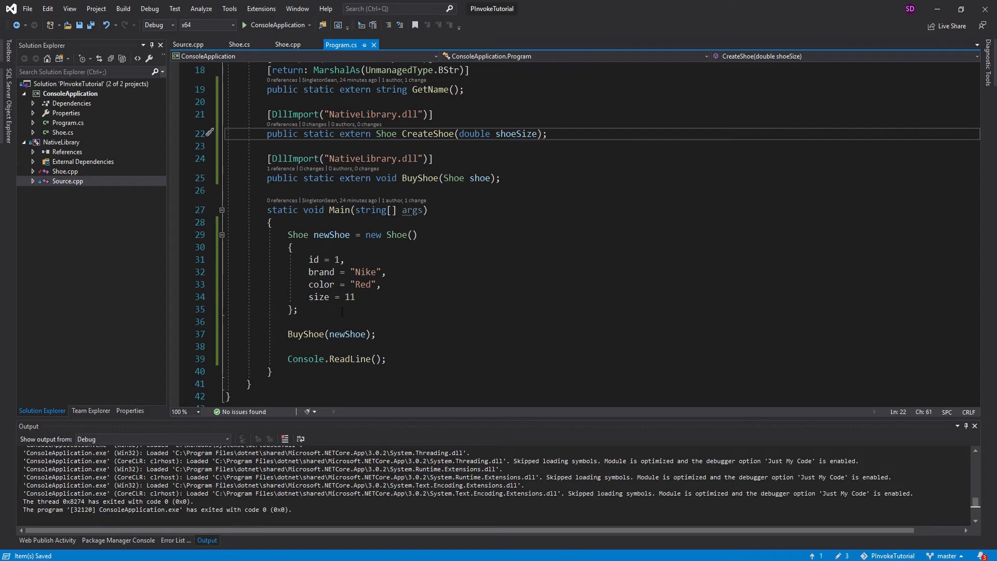
Replace the hand-built Shoe initializer with a call to CreateShoe(11);
drag(366, 235, 298, 309)
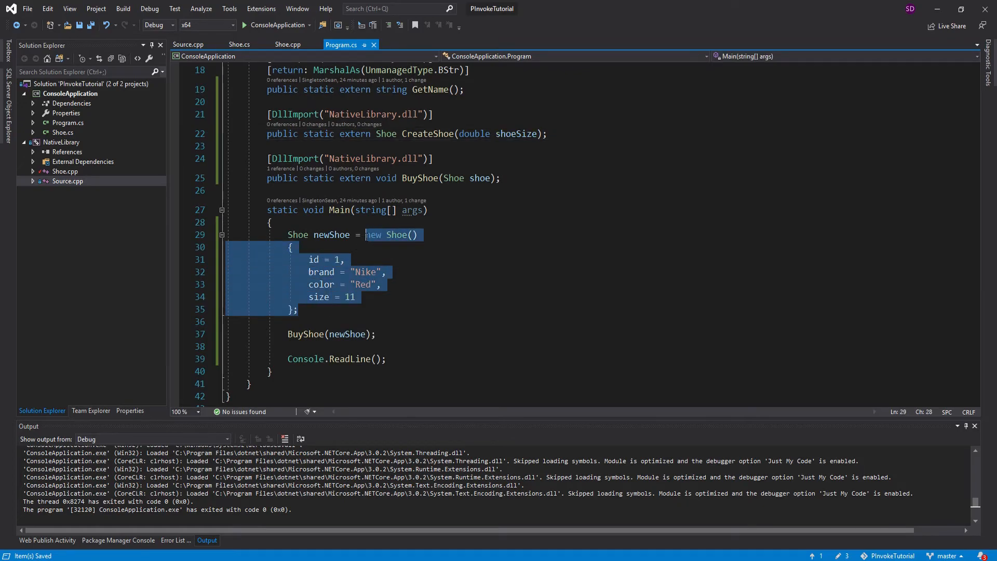
text(Cre)
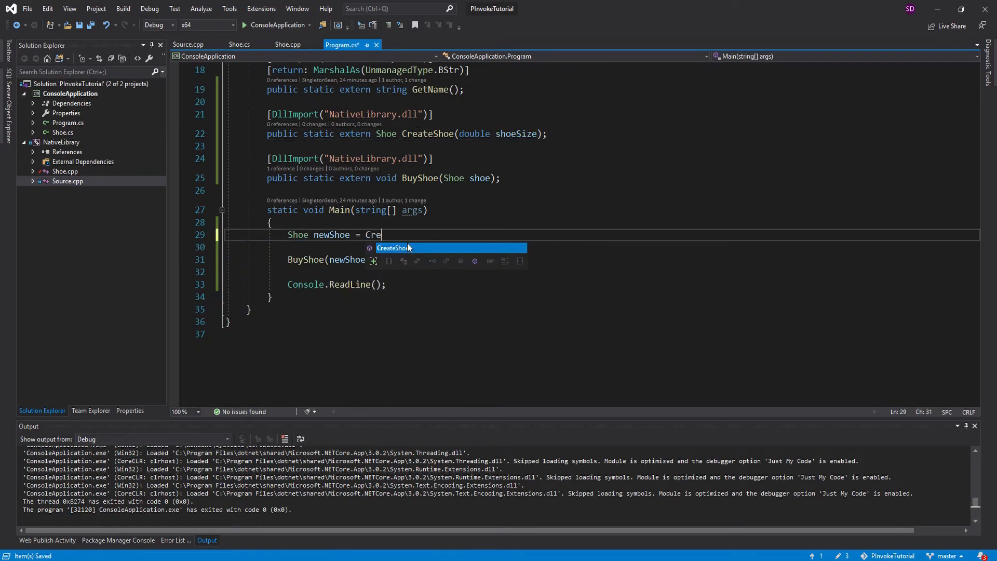
text(ateShoe(11))
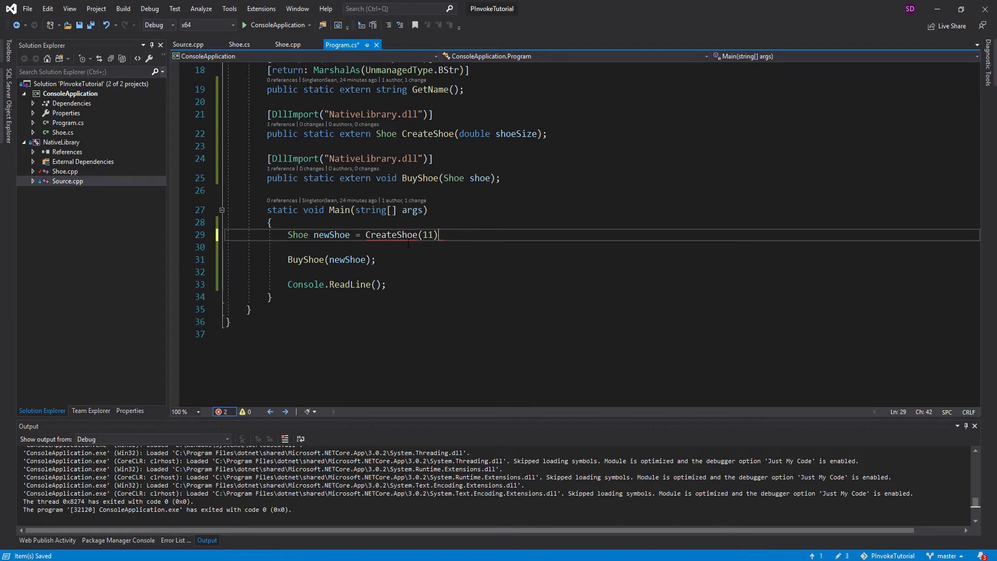
text(;)
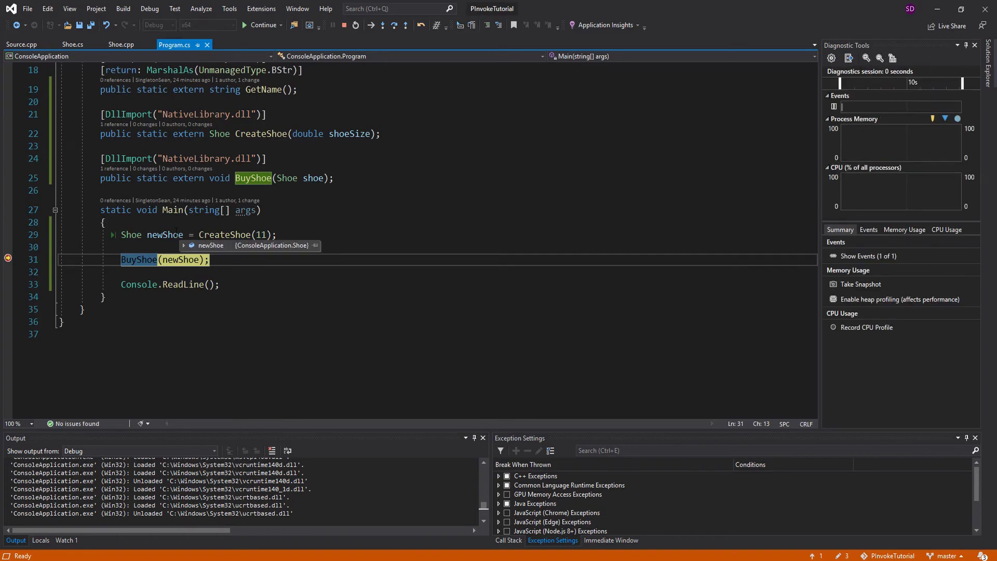
Inspect newShoe's returned fields, then view the console printing the Blue Adidas purchase message
click(184, 245)
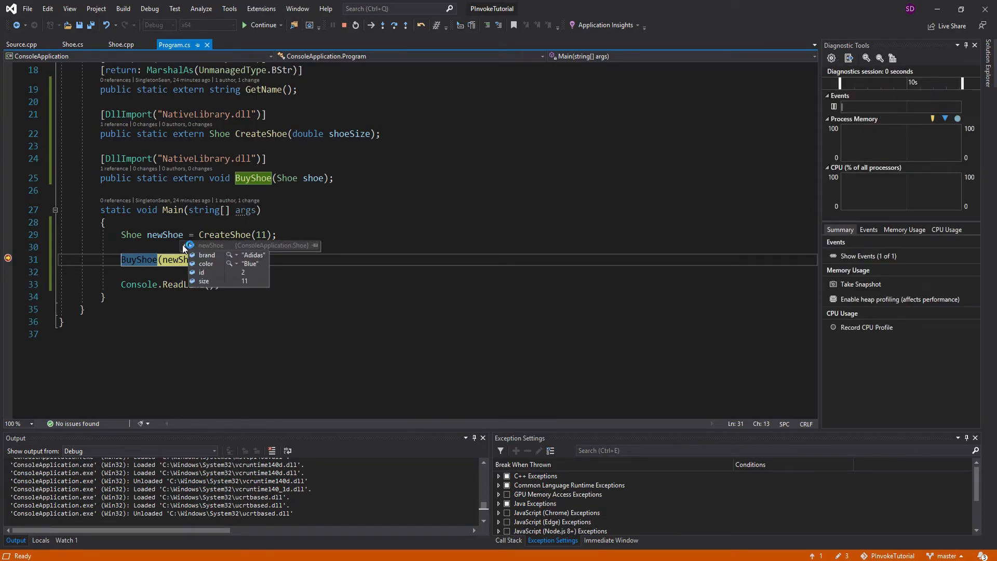
mouse_move(249, 264)
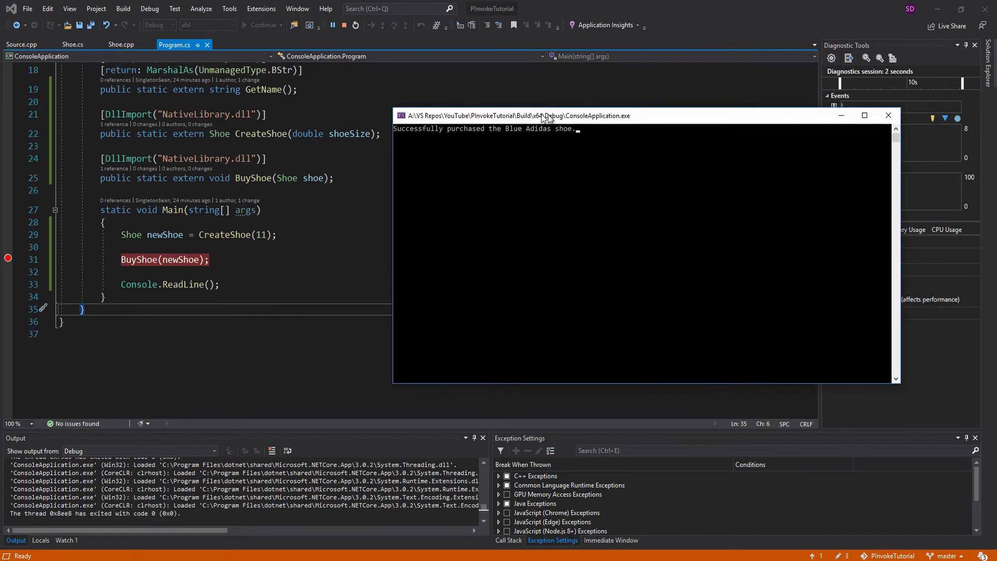
drag(543, 115, 531, 106)
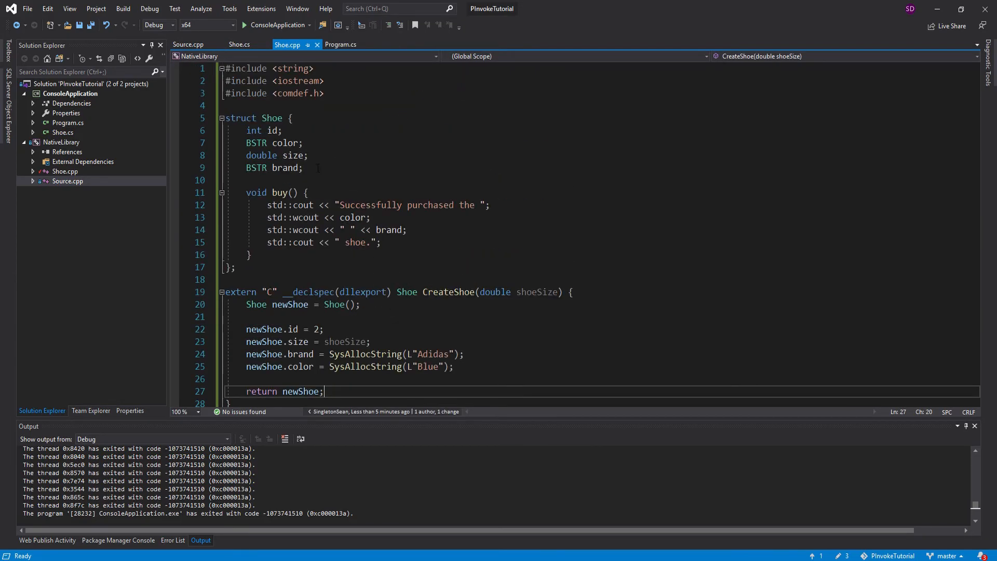
double_click(285, 142)
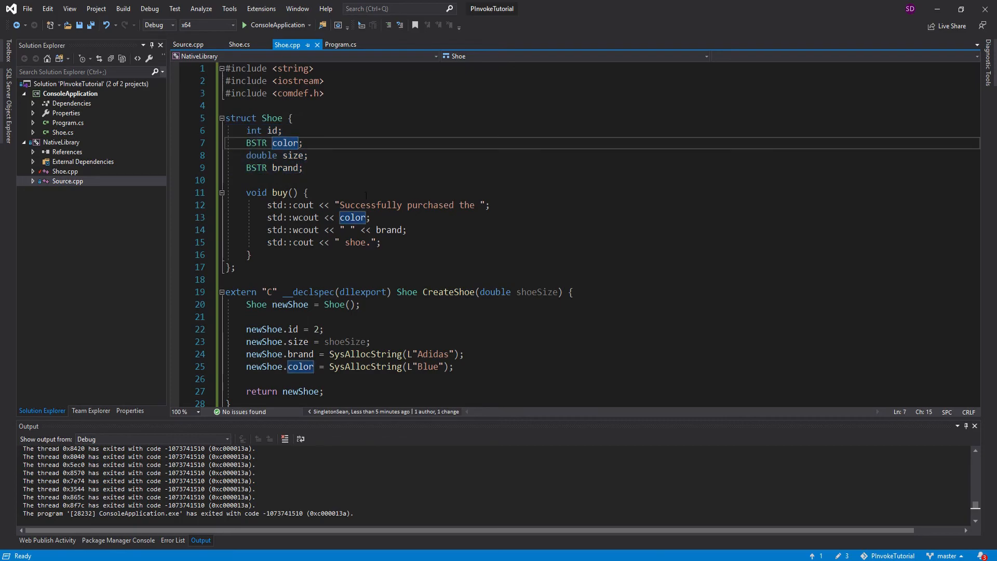
click(238, 44)
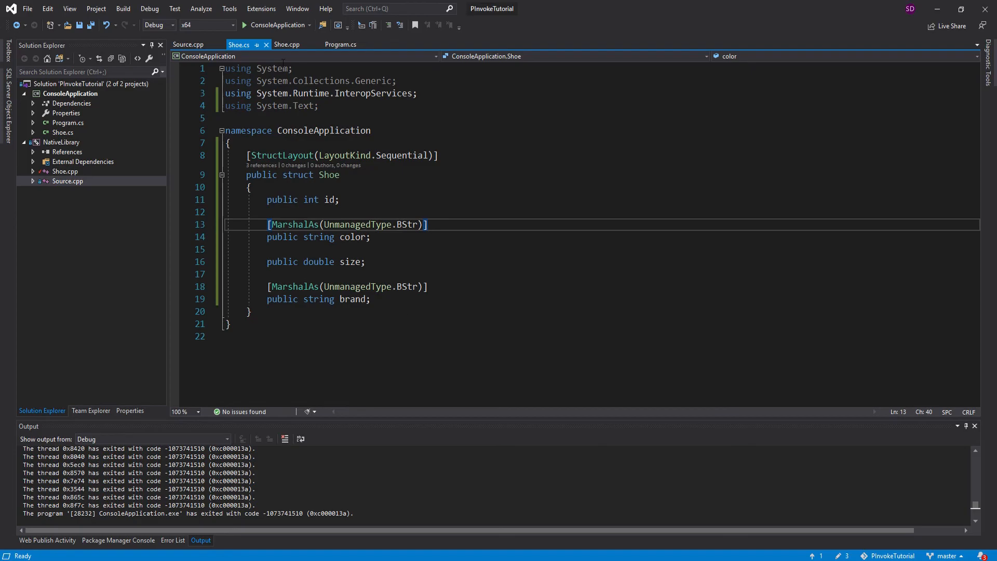
click(288, 44)
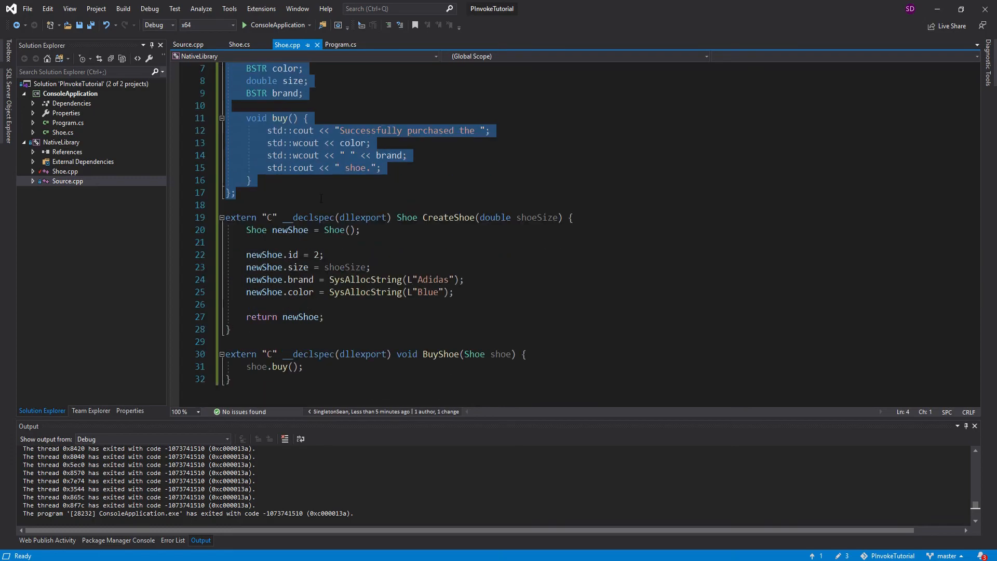
click(239, 44)
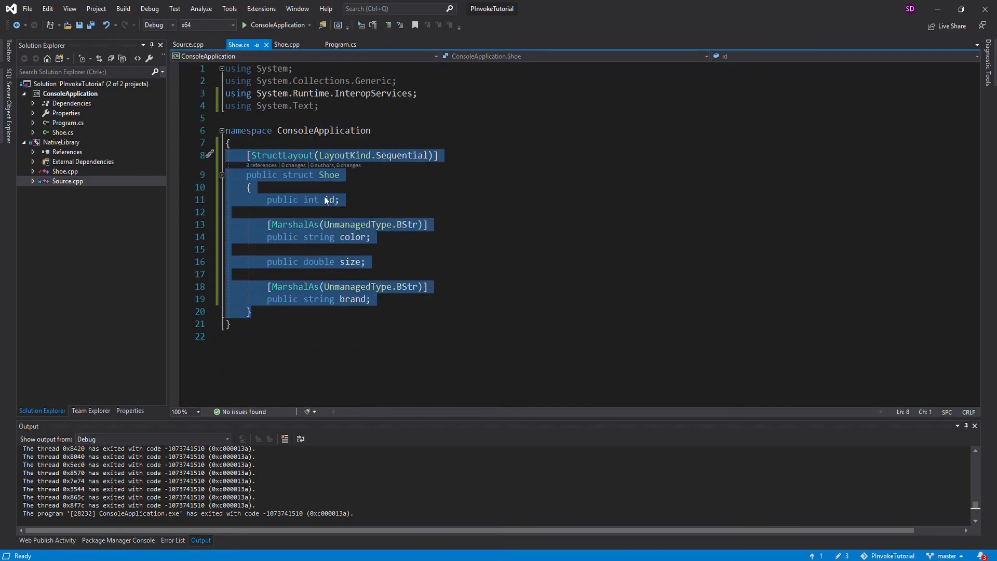
click(288, 45)
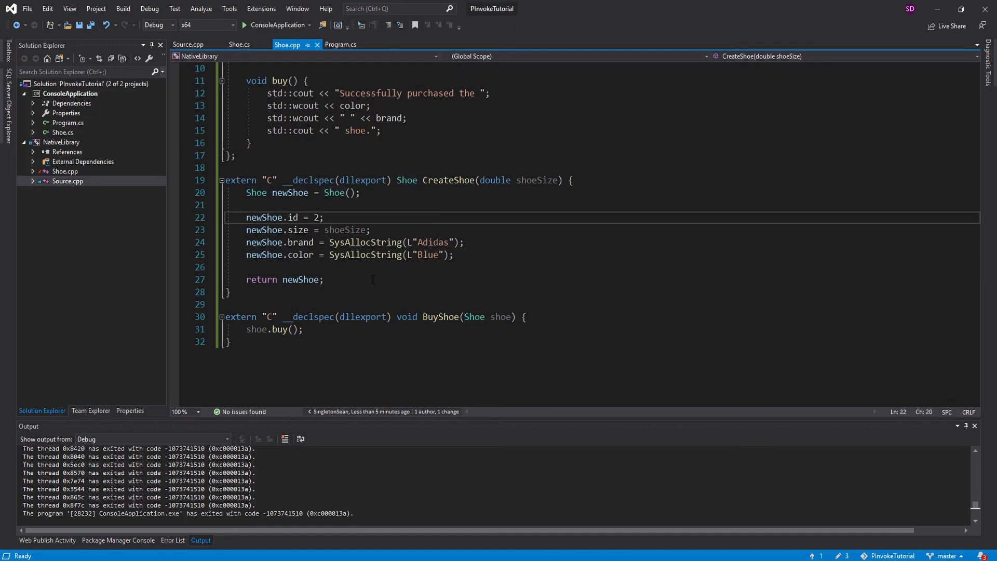
click(325, 217)
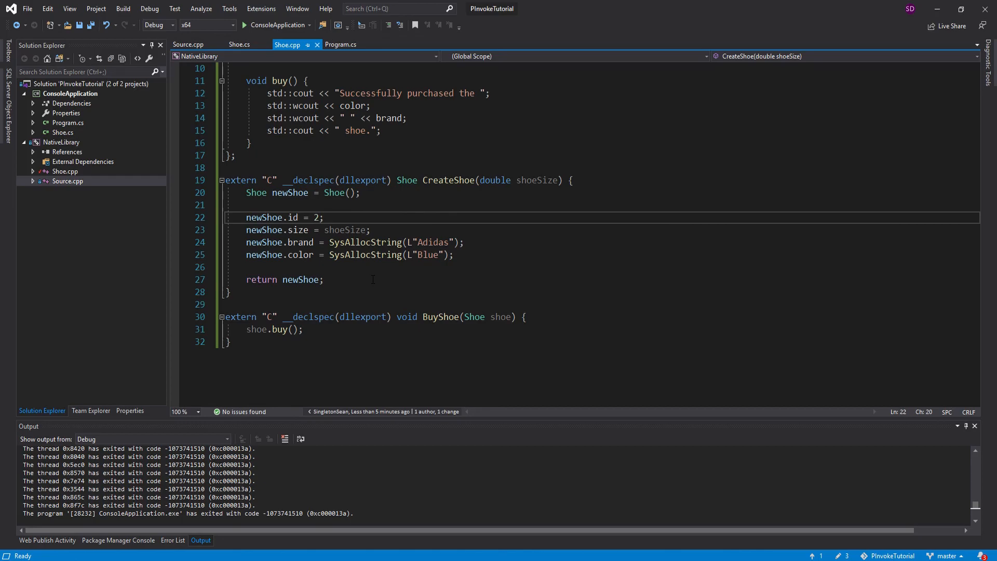
click(324, 217)
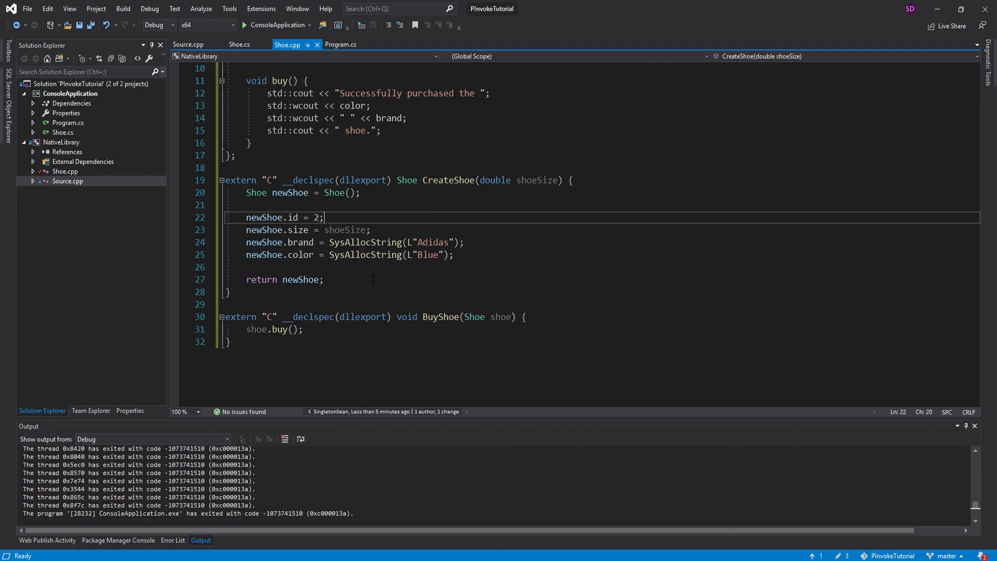